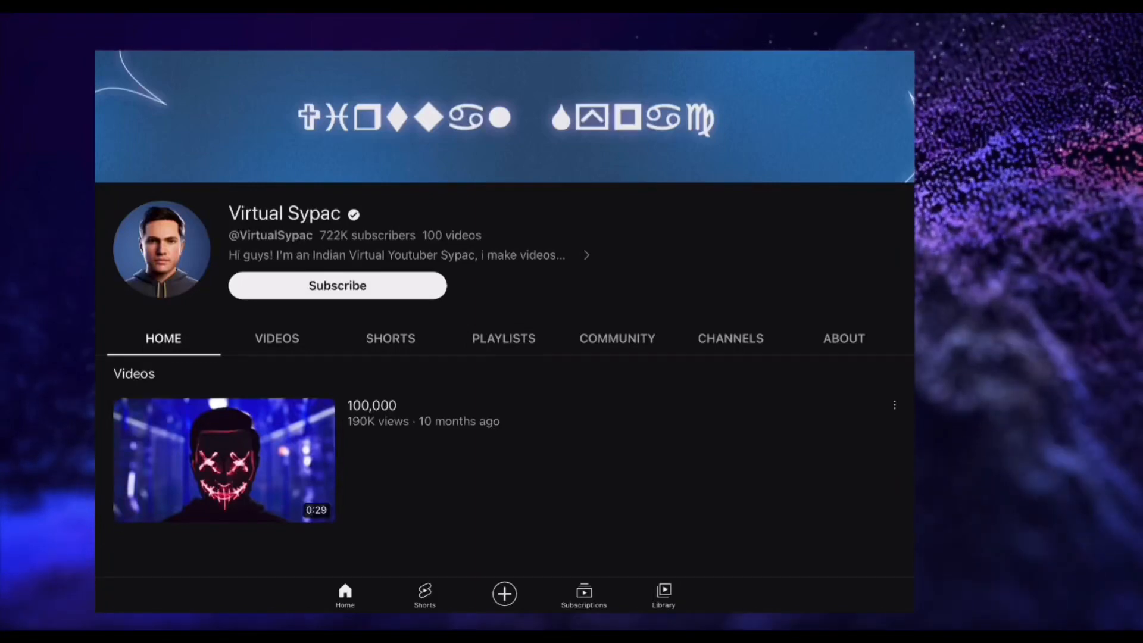
# - Scroll the YouTuber's channel page and browse through its Shorts grid
pyautogui.scroll(-3)
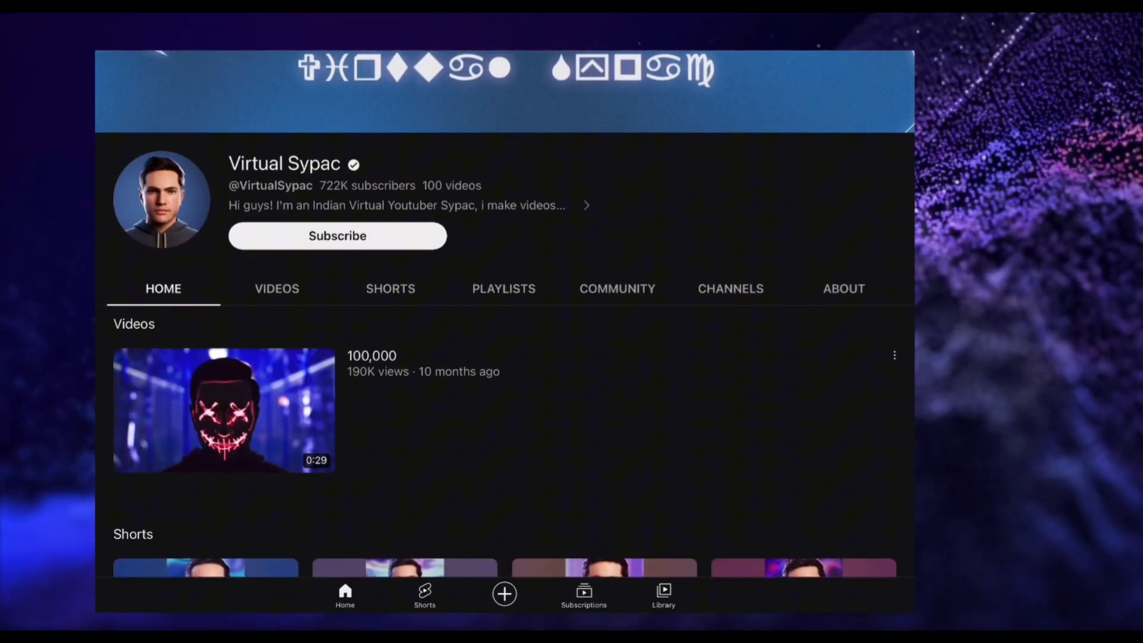
pyautogui.scroll(-3)
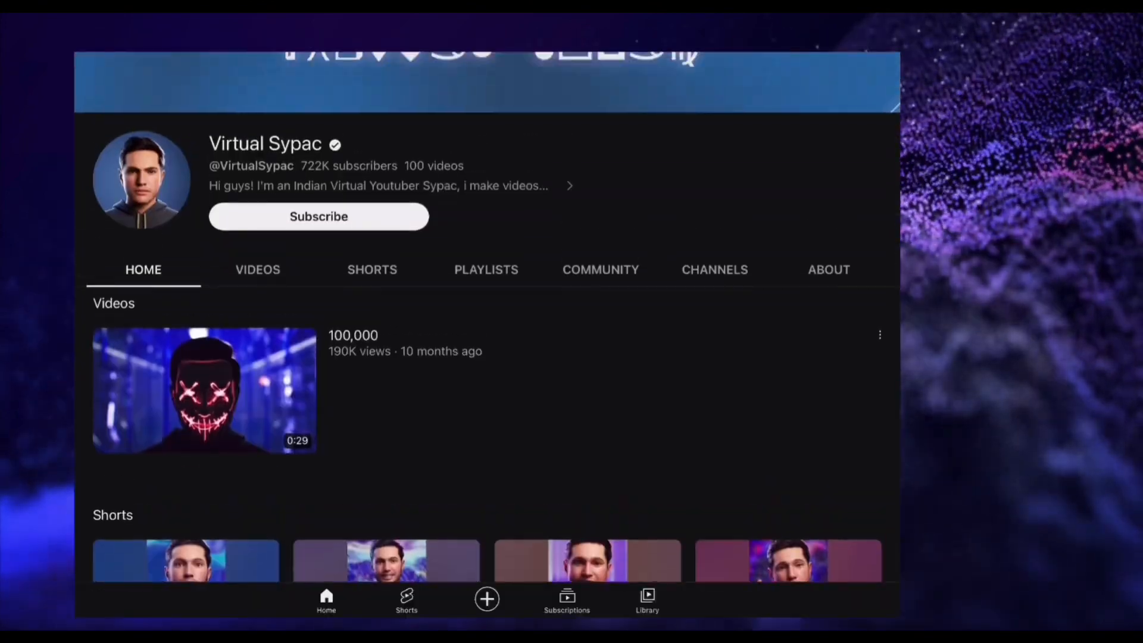
pyautogui.scroll(-3)
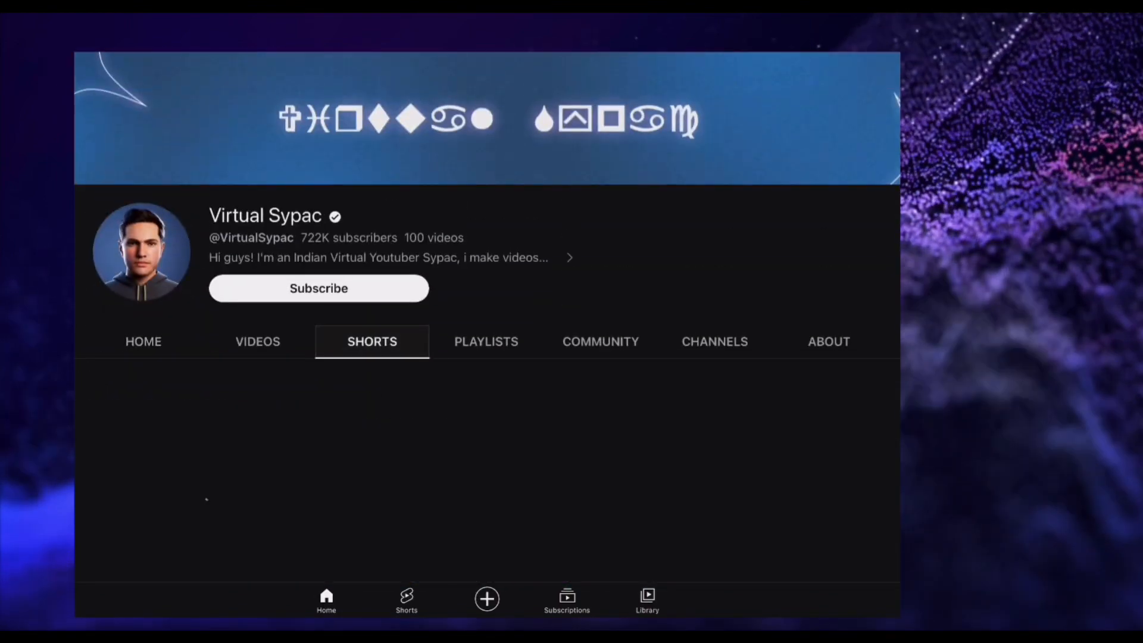
pyautogui.scroll(-3)
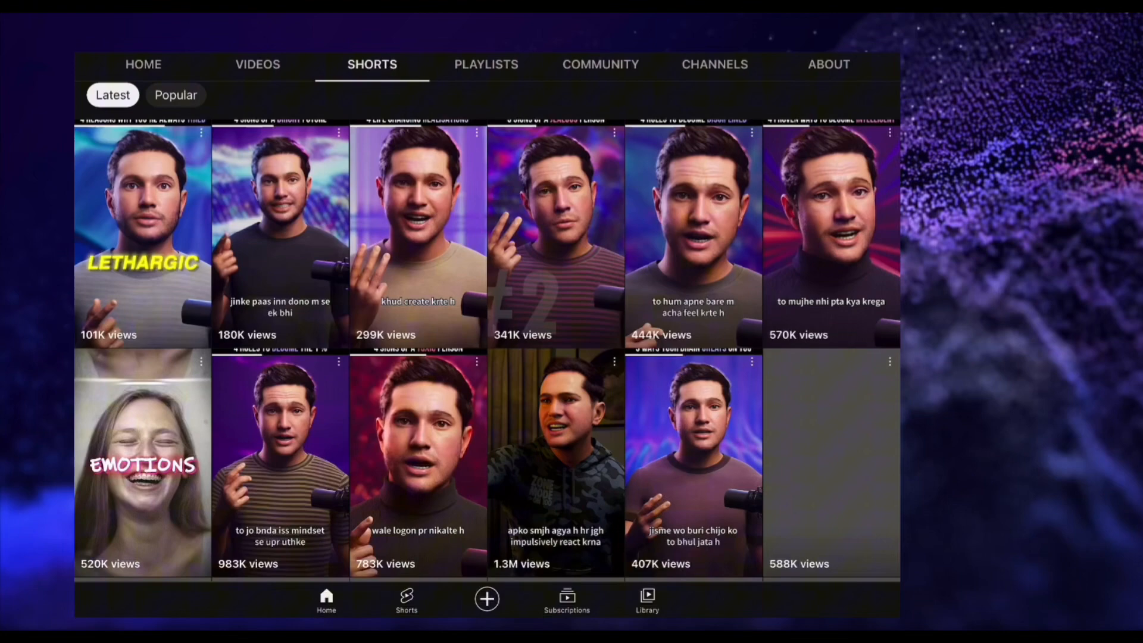
pyautogui.scroll(-3)
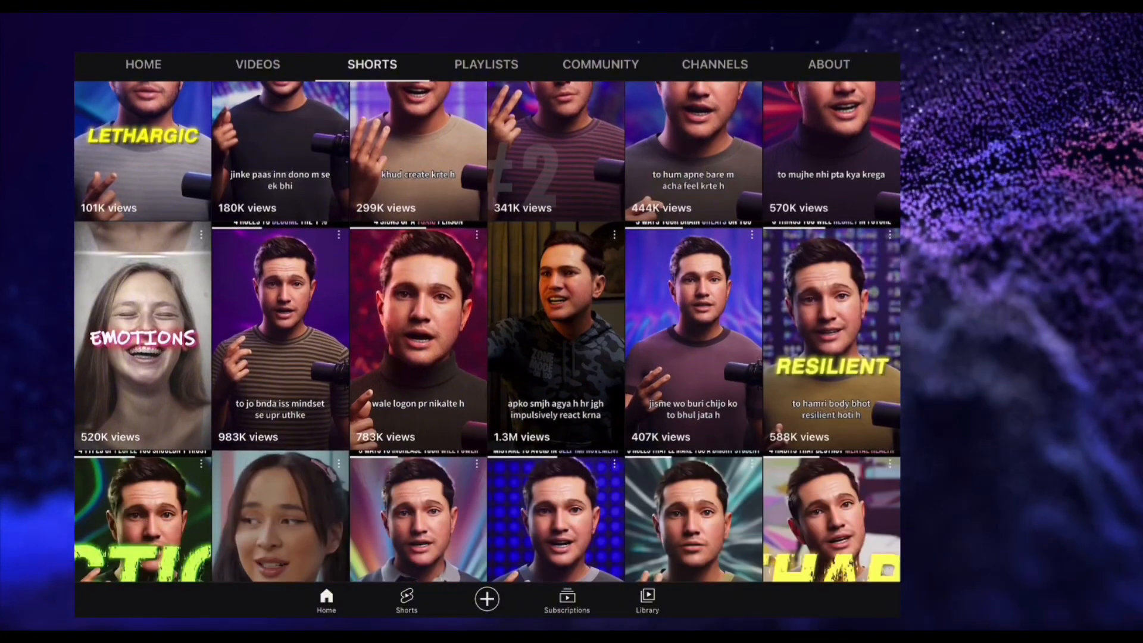
pyautogui.scroll(3)
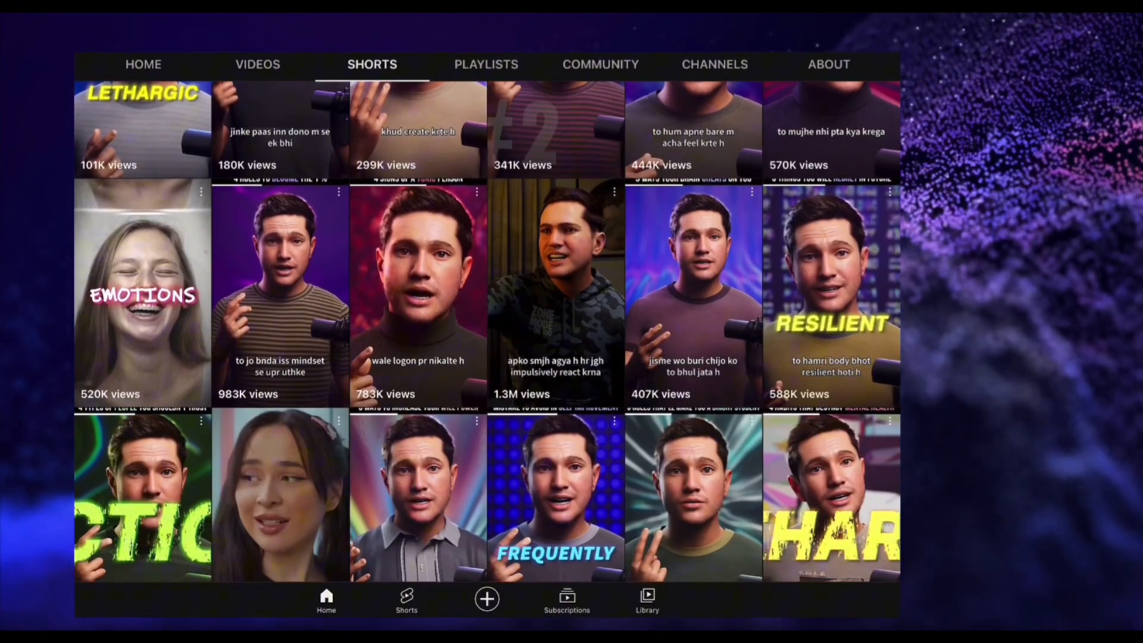
pyautogui.scroll(-3)
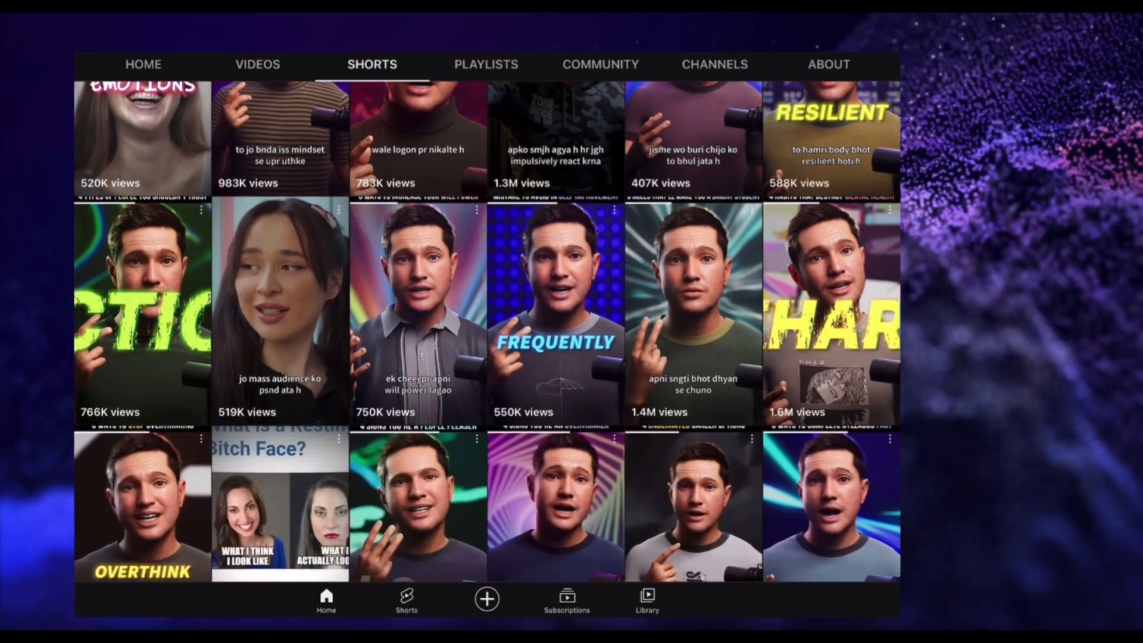
pyautogui.scroll(-3)
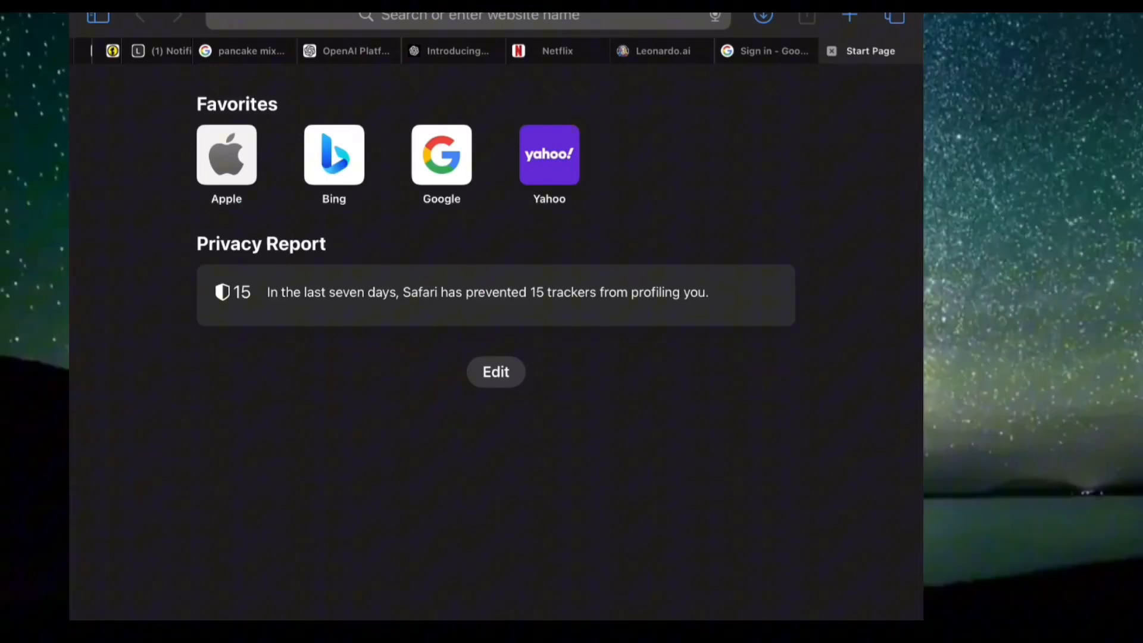
# - Search Google for 'bard ai' and open Bard's official site from the results
pyautogui.click(441, 153)
pyautogui.write('b')
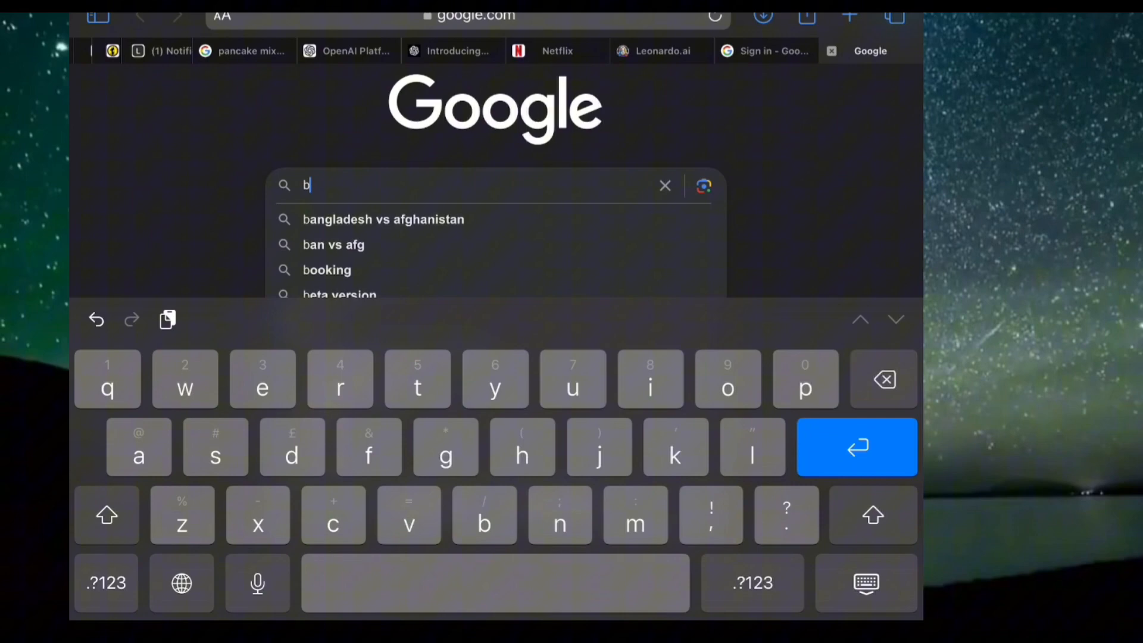
pyautogui.write('a')
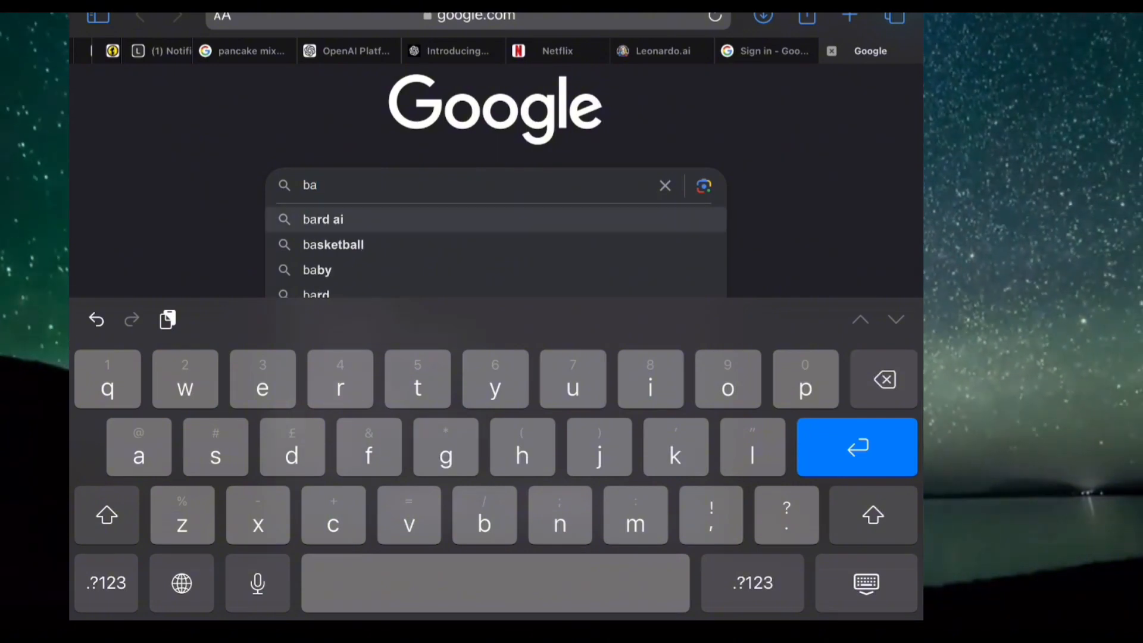
pyautogui.click(323, 218)
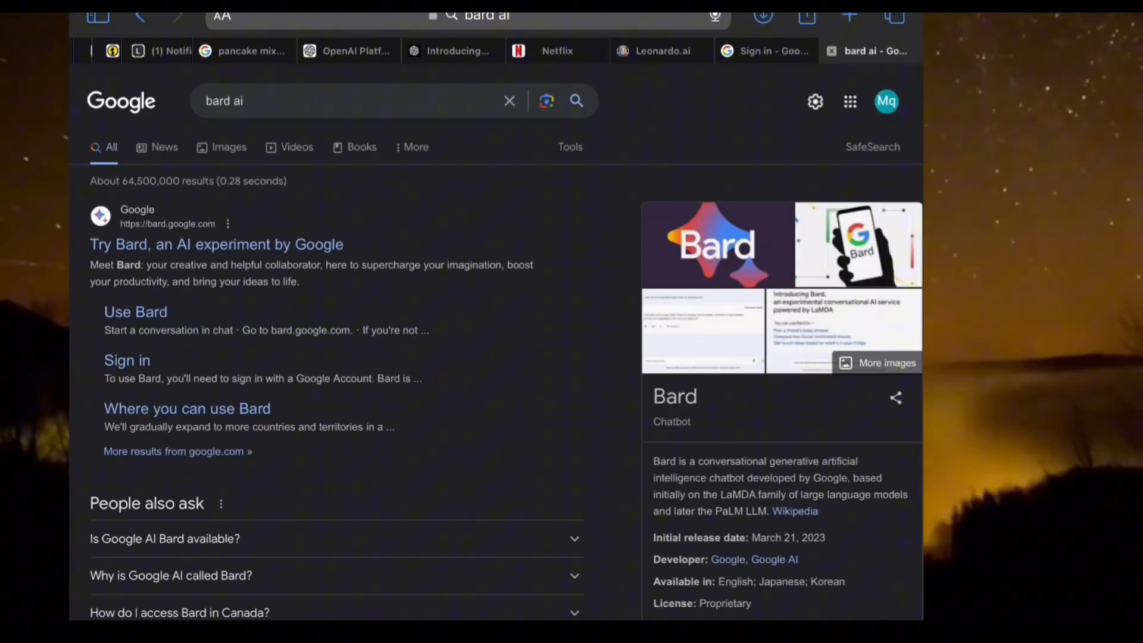
pyautogui.moveTo(216, 244)
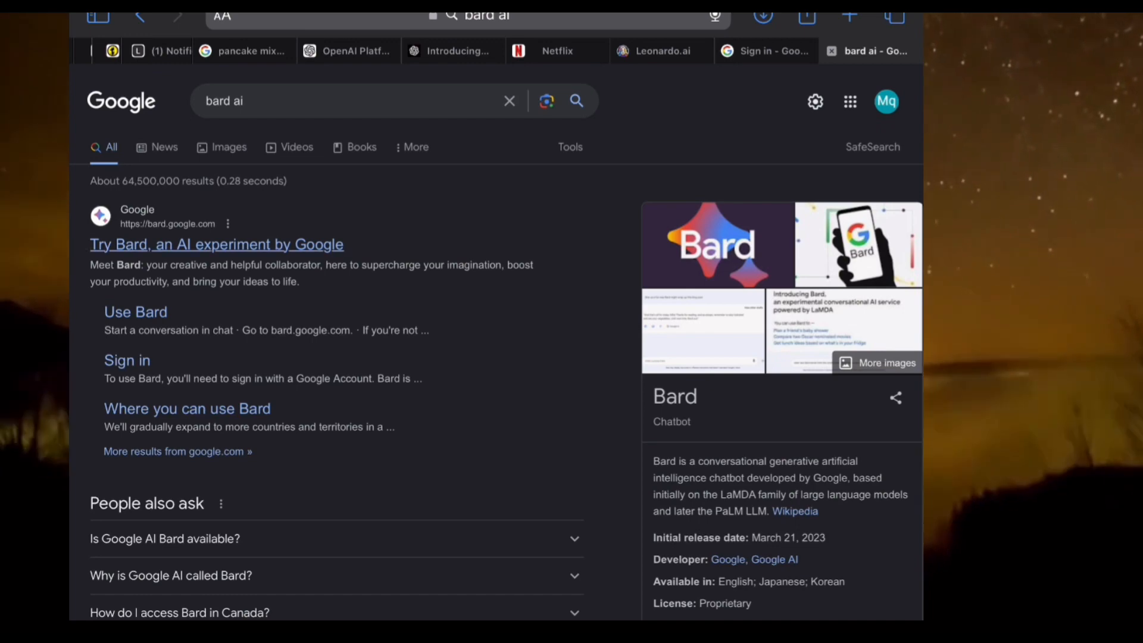
pyautogui.click(215, 243)
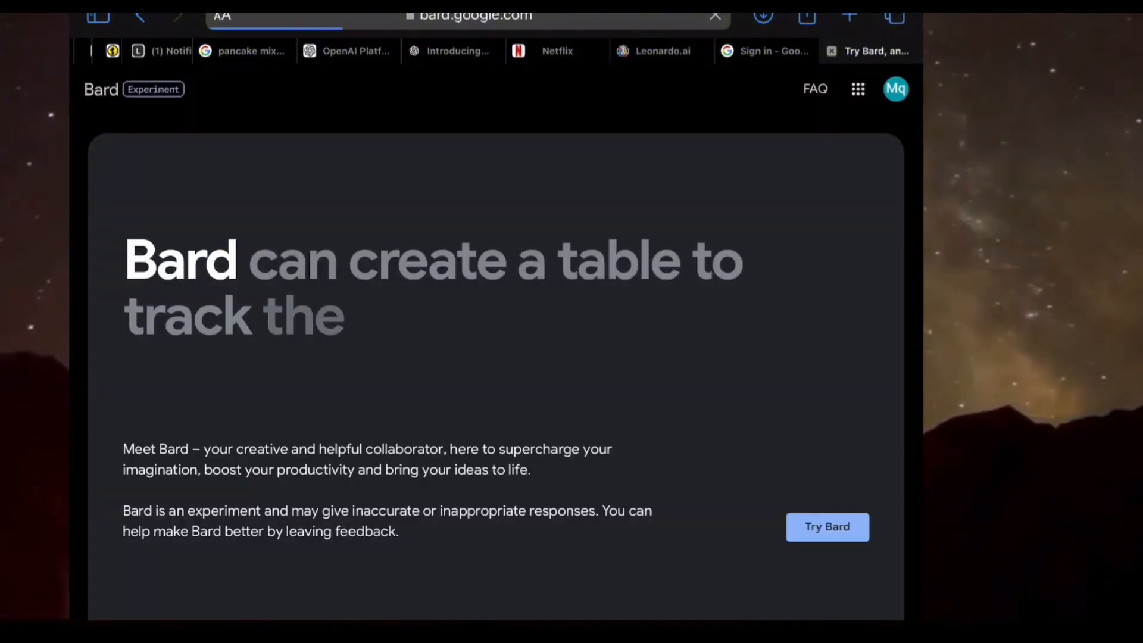
# - Start Bard, read the full privacy notice and agree to its terms of service
pyautogui.click(827, 527)
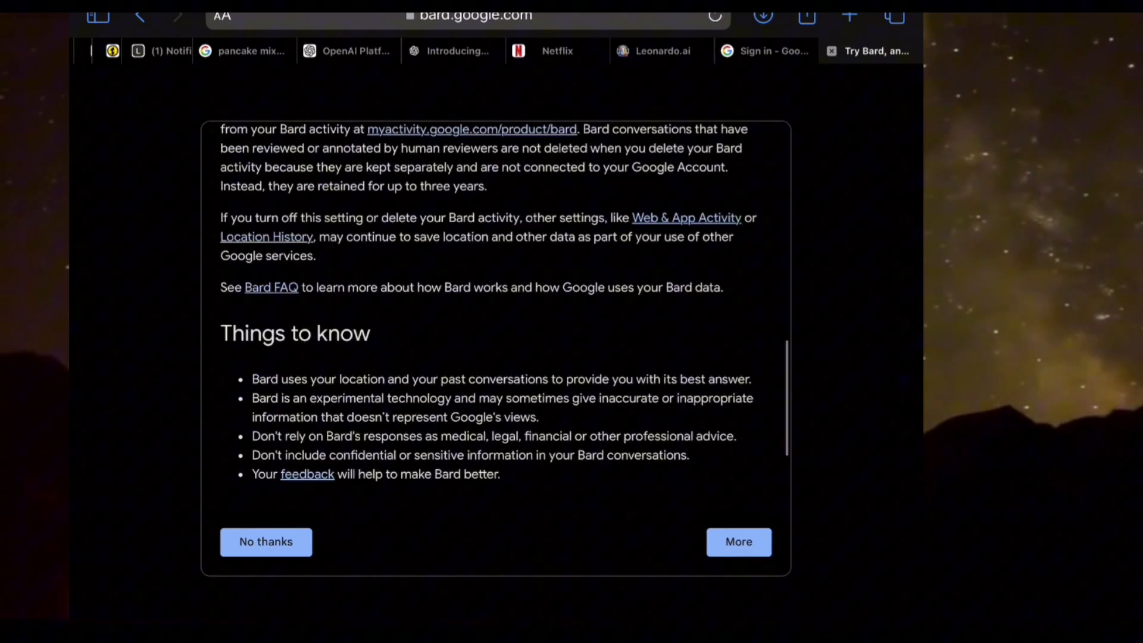
pyautogui.click(738, 542)
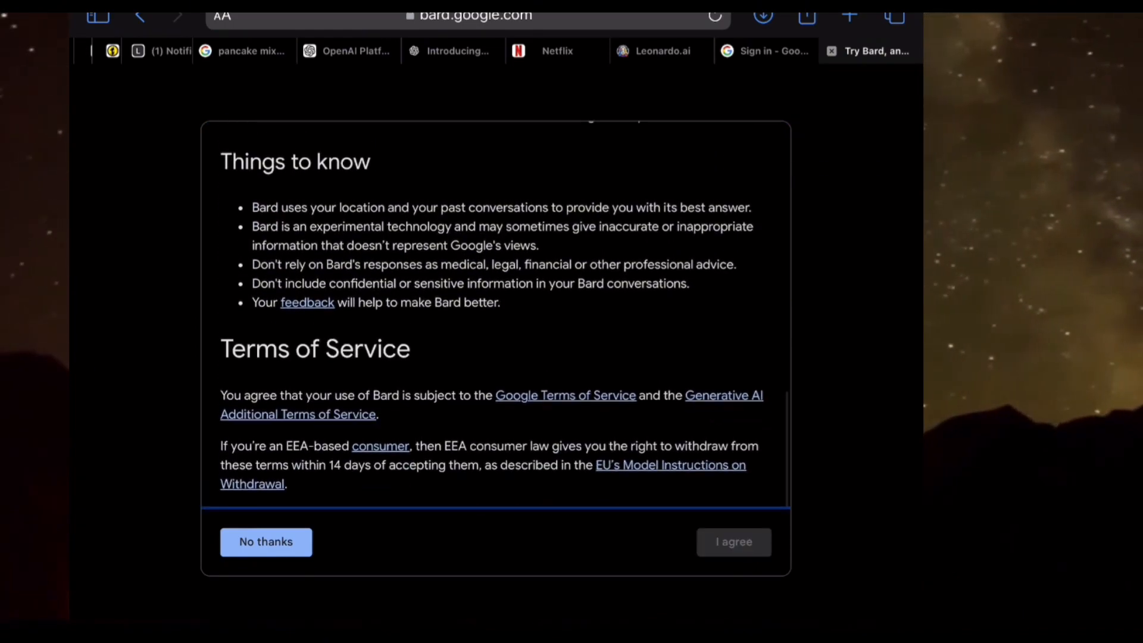
pyautogui.click(733, 542)
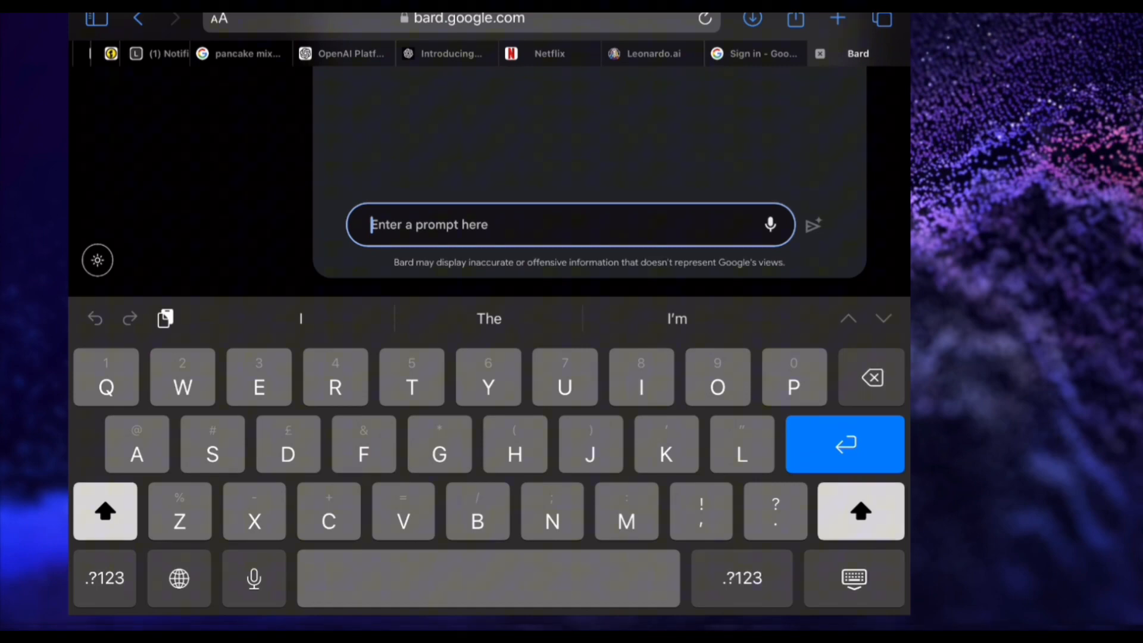
# - Send Bard a prompt asking for a script on what intestines think of Bangladesh people
pyautogui.write('Give')
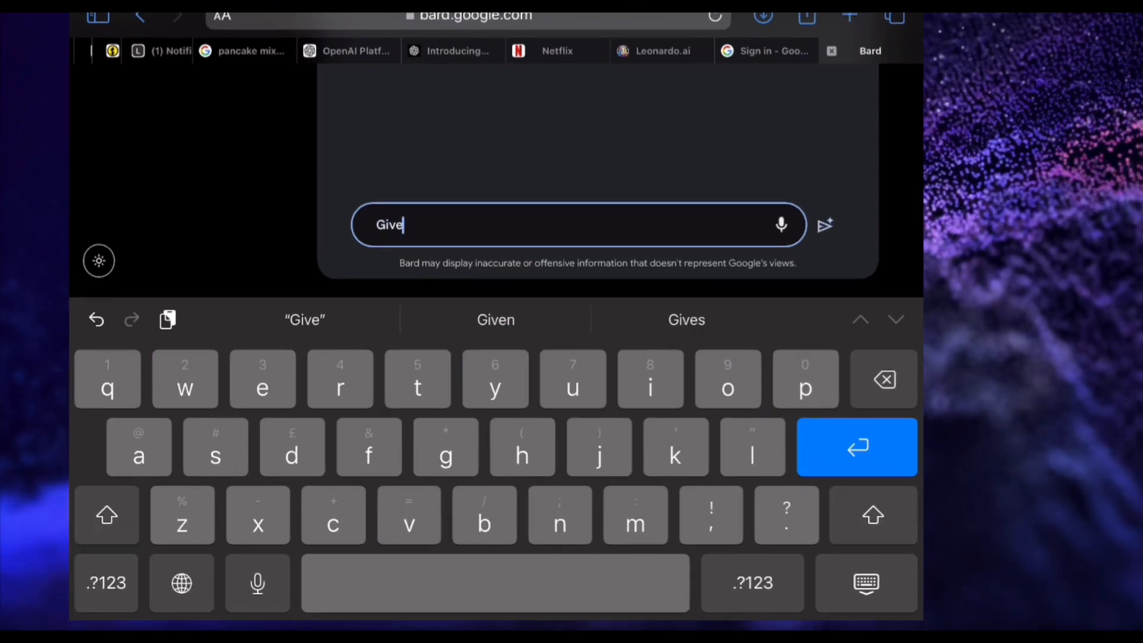
pyautogui.write('intestine think about Bangladesh')
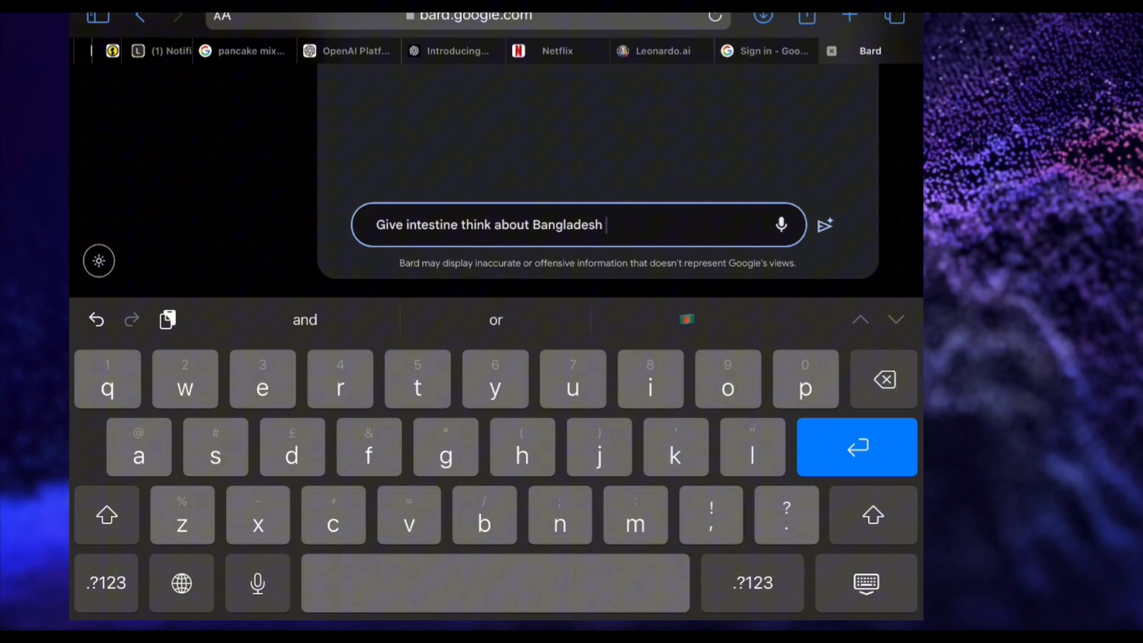
pyautogui.write('p eopel')
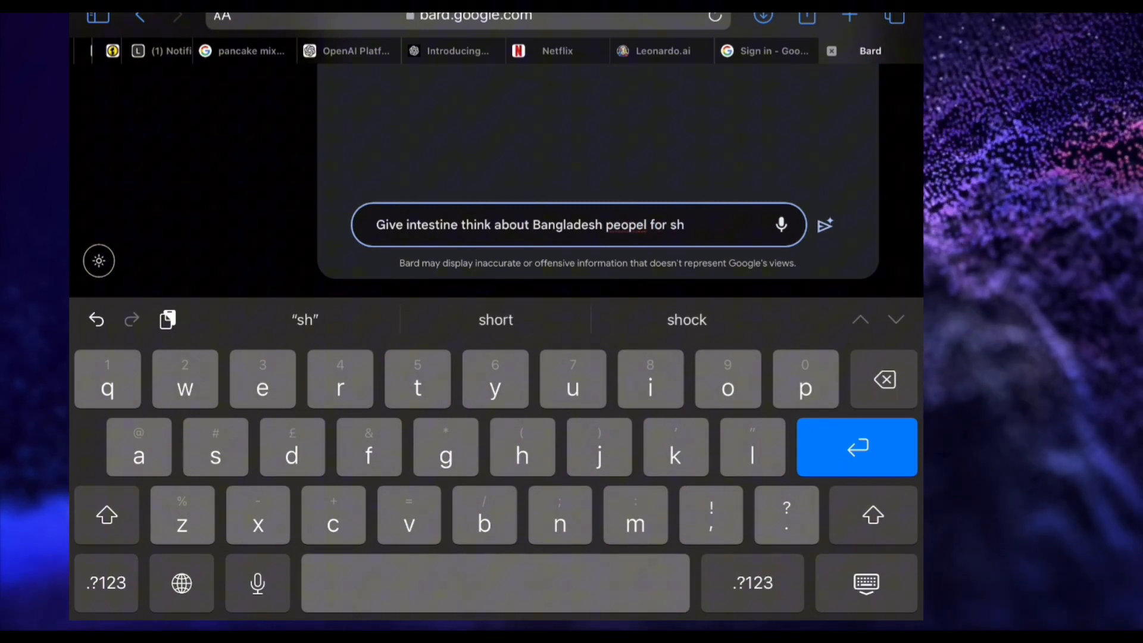
pyautogui.click(825, 225)
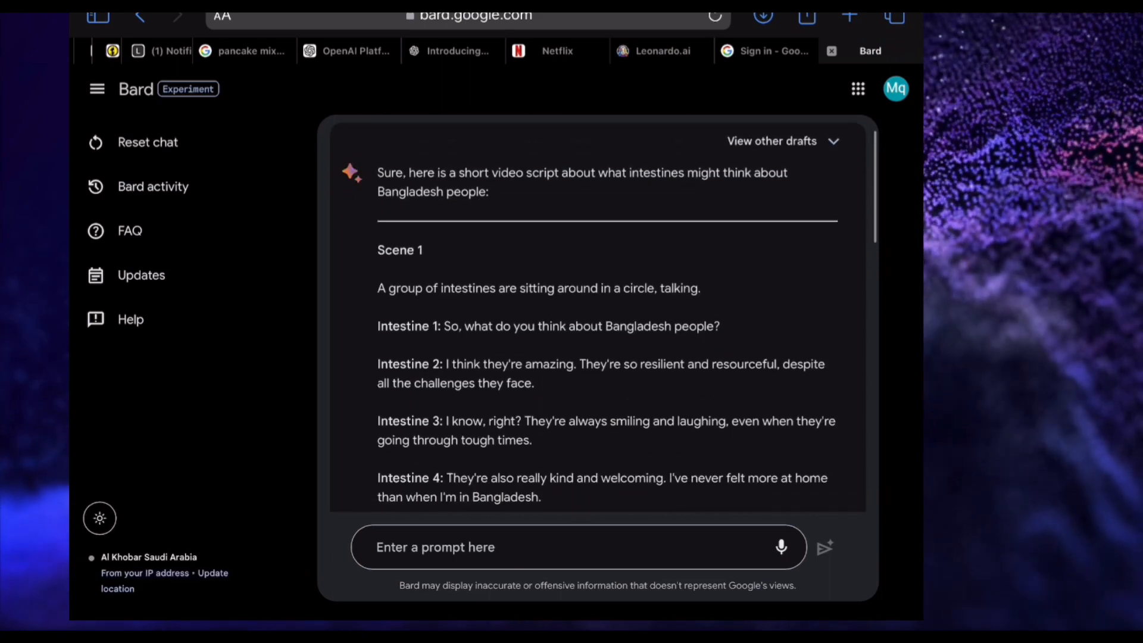
# - Scroll through Bard's generated intestine script from top to bottom
pyautogui.scroll(-3)
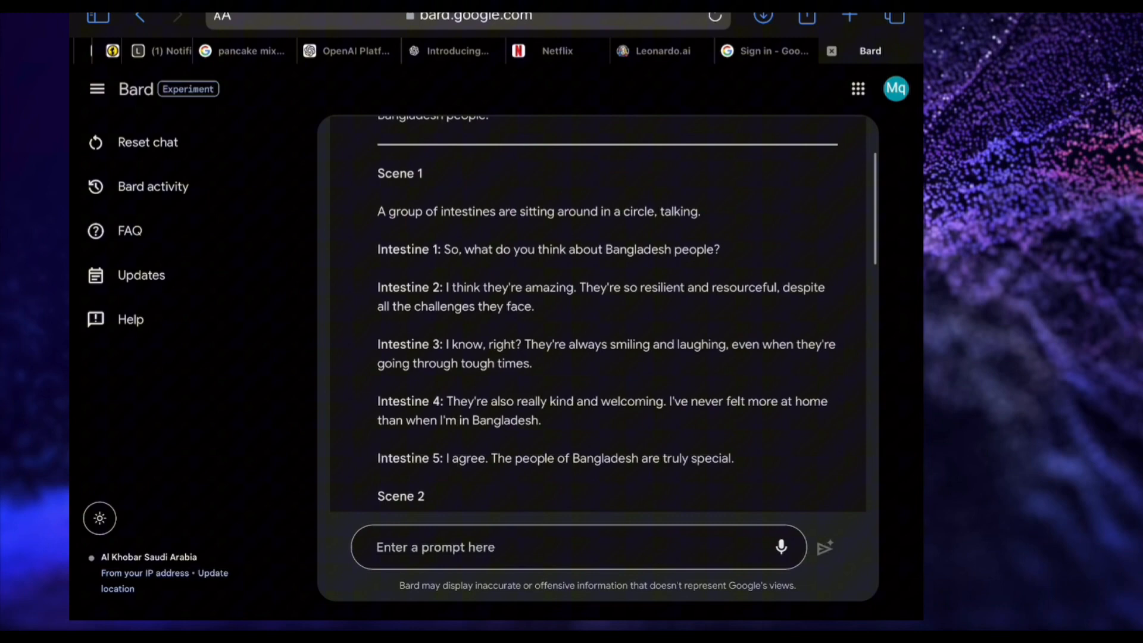
pyautogui.scroll(-3)
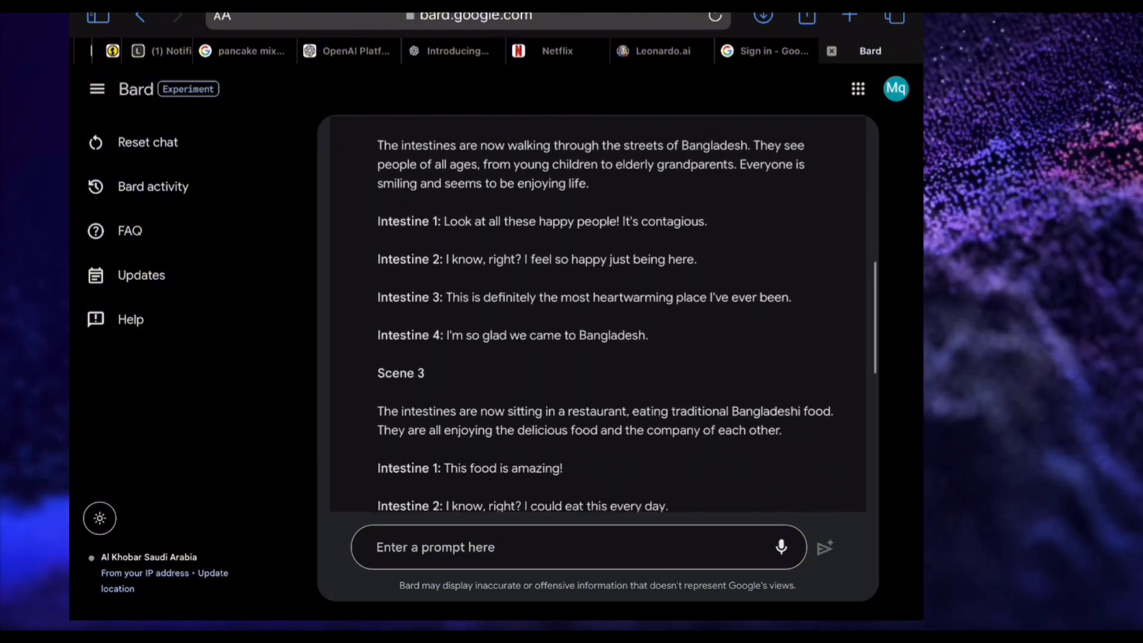
pyautogui.scroll(-3)
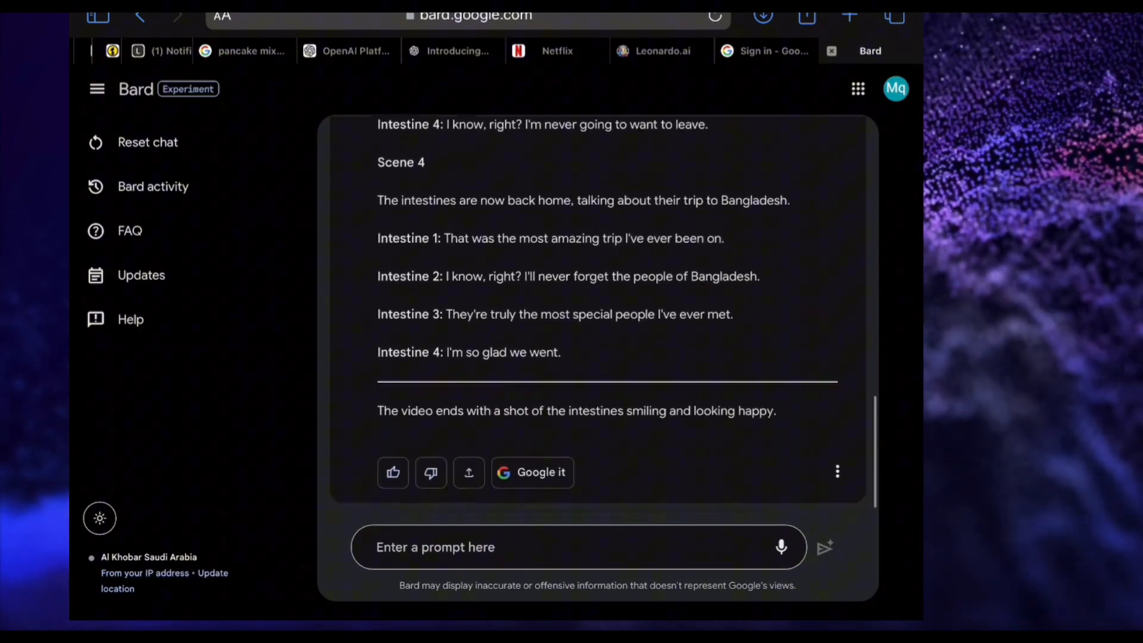
pyautogui.scroll(3)
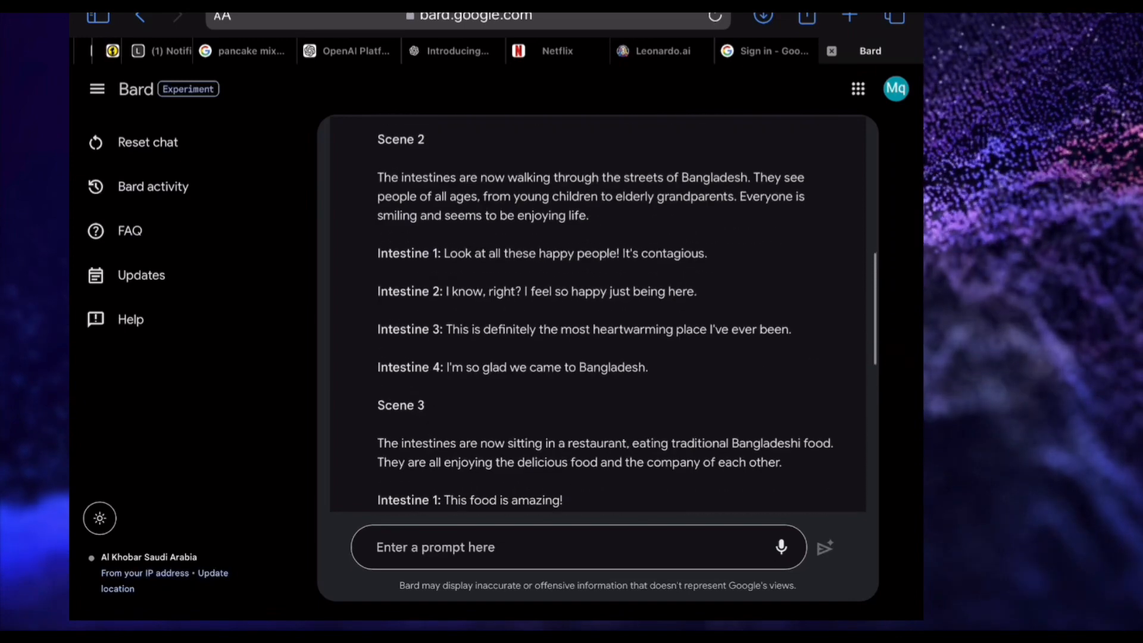
pyautogui.scroll(3)
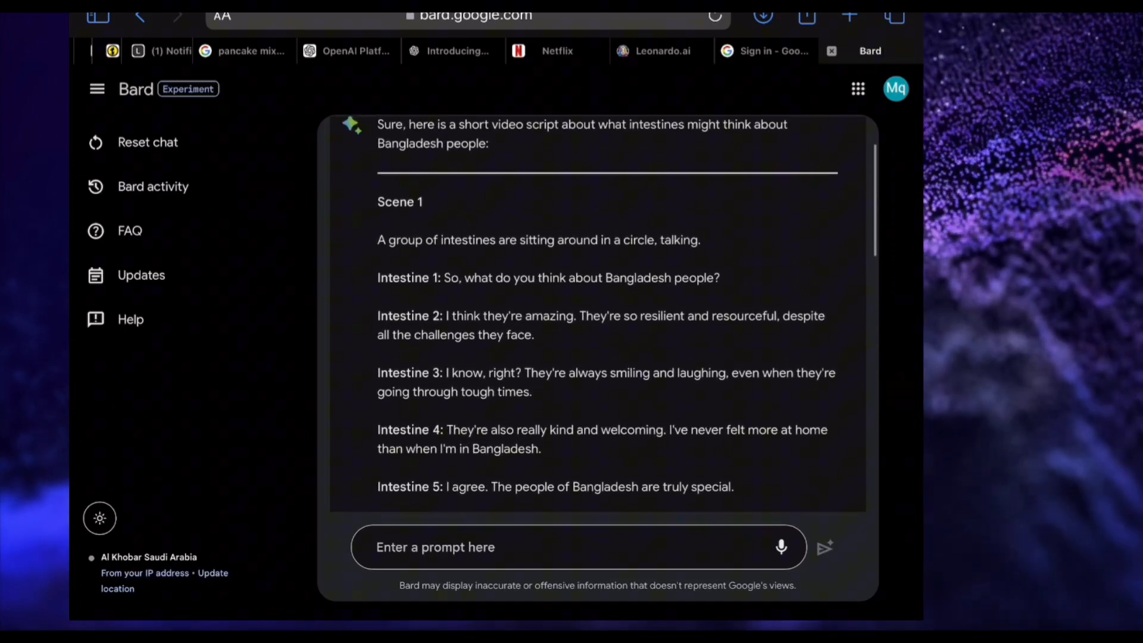
pyautogui.scroll(3)
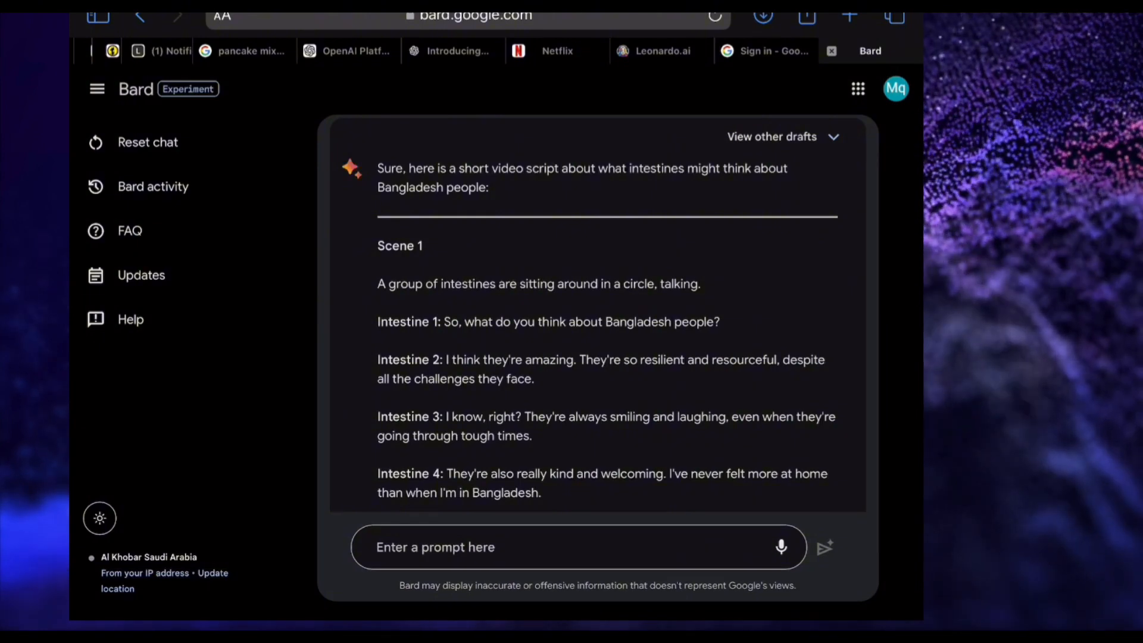
pyautogui.scroll(3)
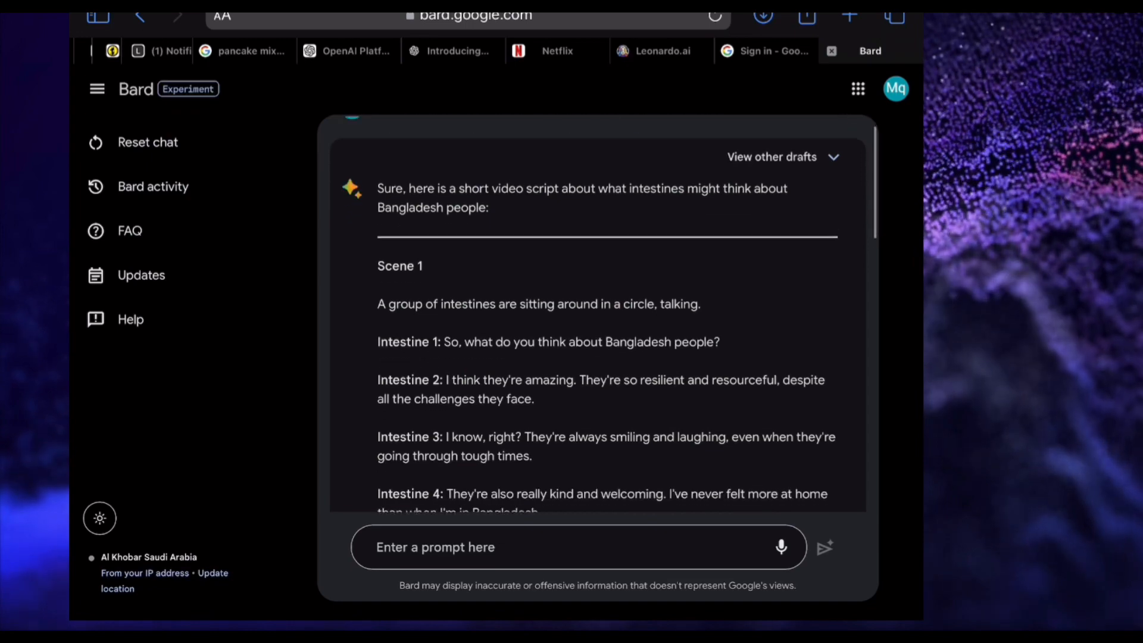
pyautogui.scroll(-3)
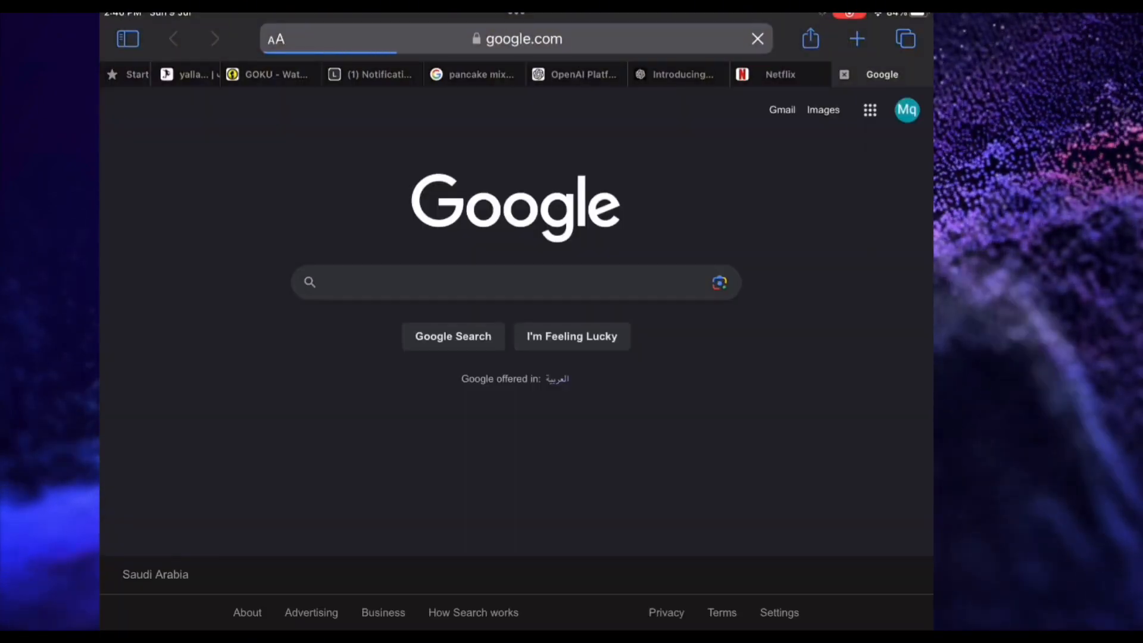
# - Search Google for 'leonardo.ai' and open the official Leonardo.ai website
pyautogui.click(515, 282)
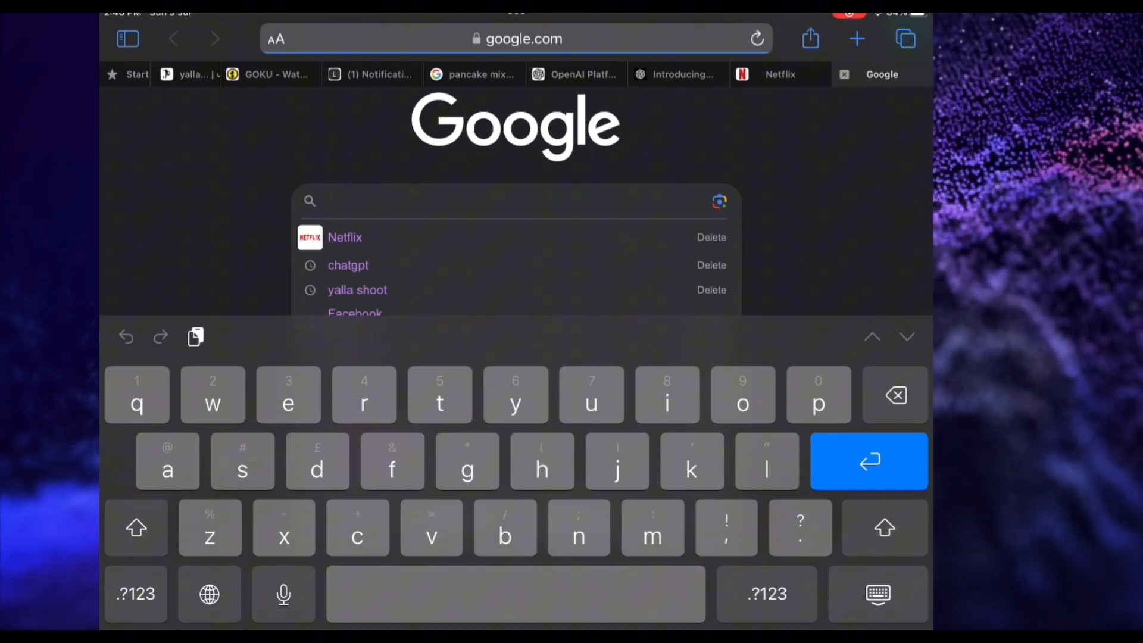
pyautogui.write('lo')
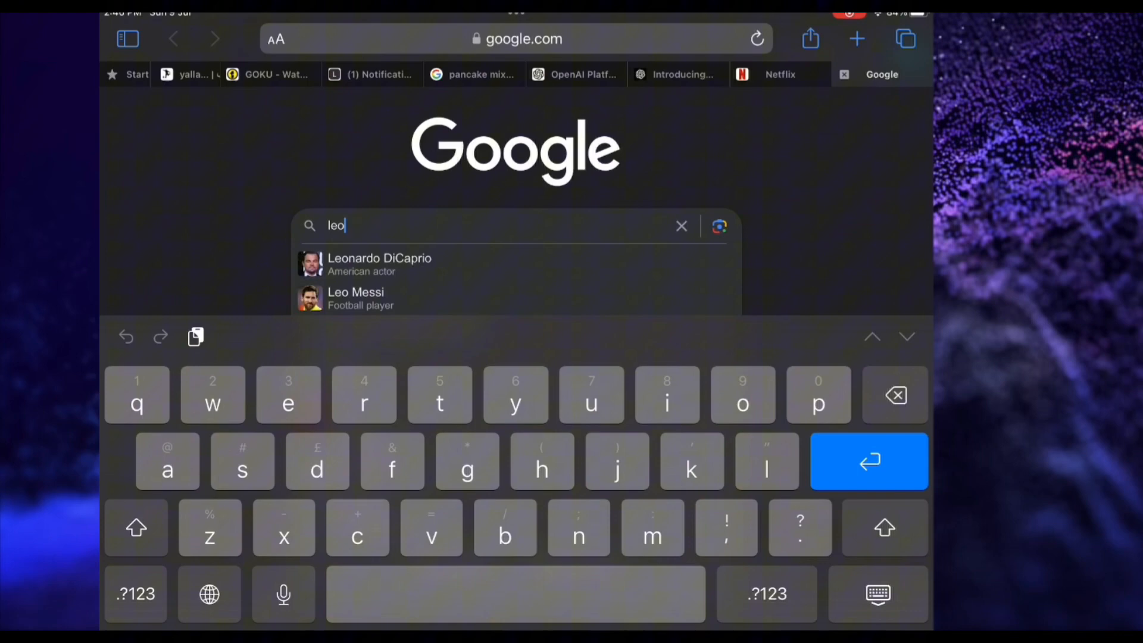
pyautogui.write('n')
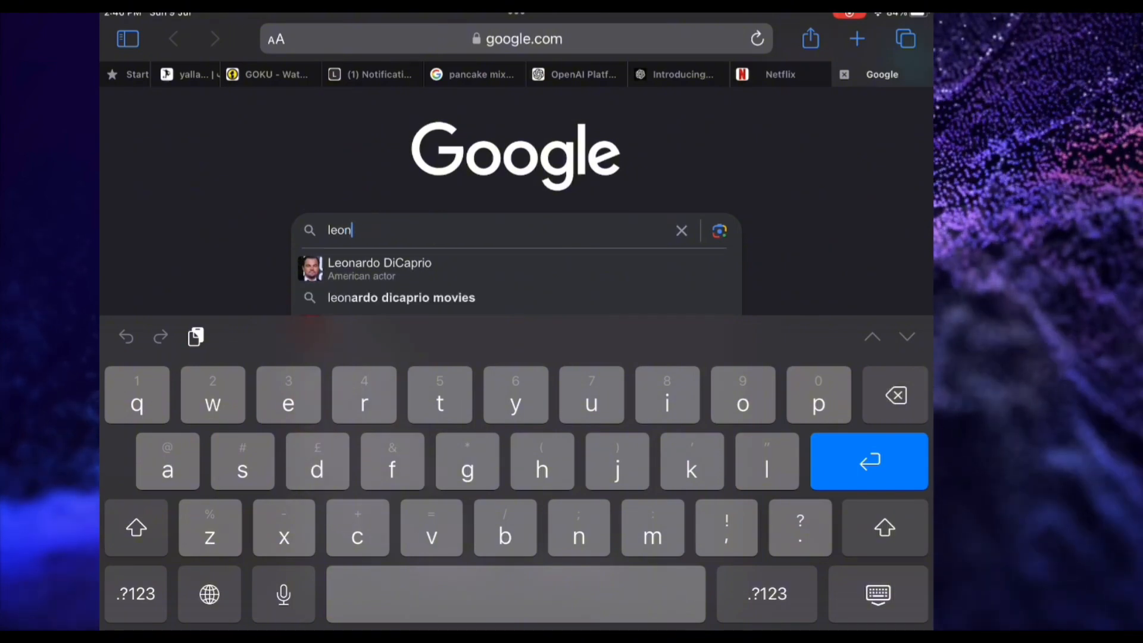
pyautogui.write('ardo.')
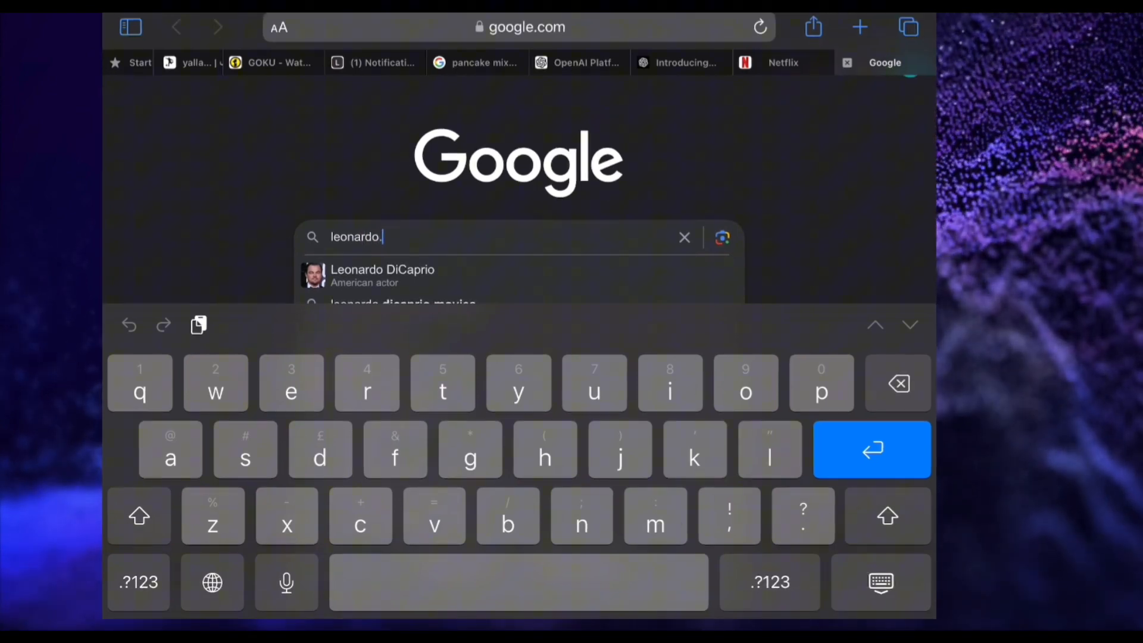
pyautogui.write('ai')
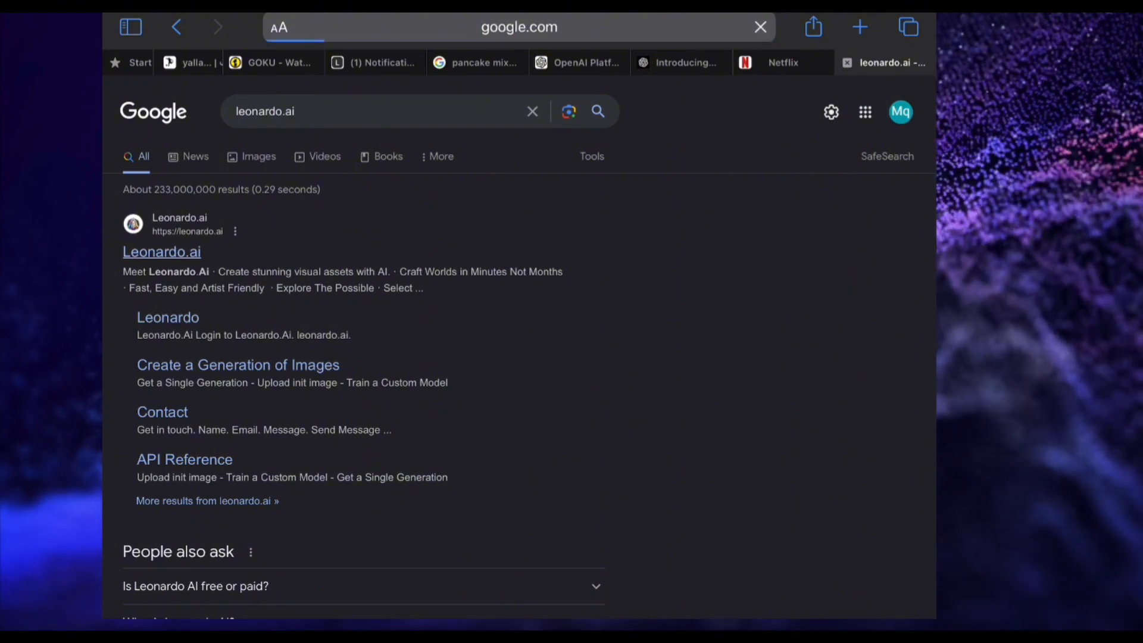
pyautogui.click(161, 251)
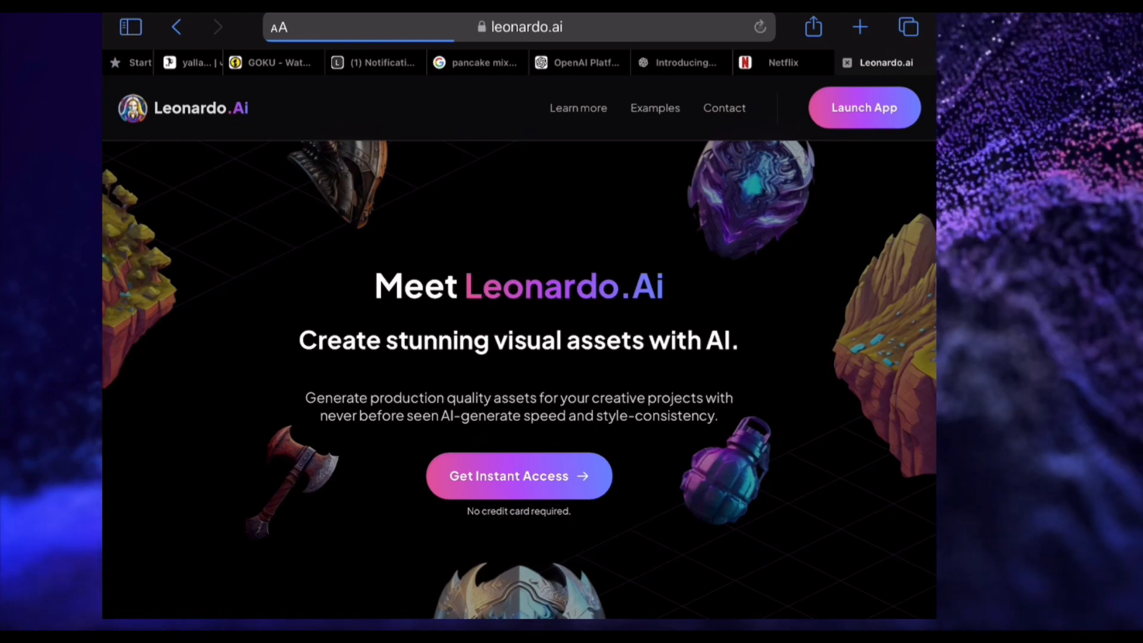
# - Launch the Leonardo.Ai app, confirm whitelisted access and sign in with Google
pyautogui.scroll(-3)
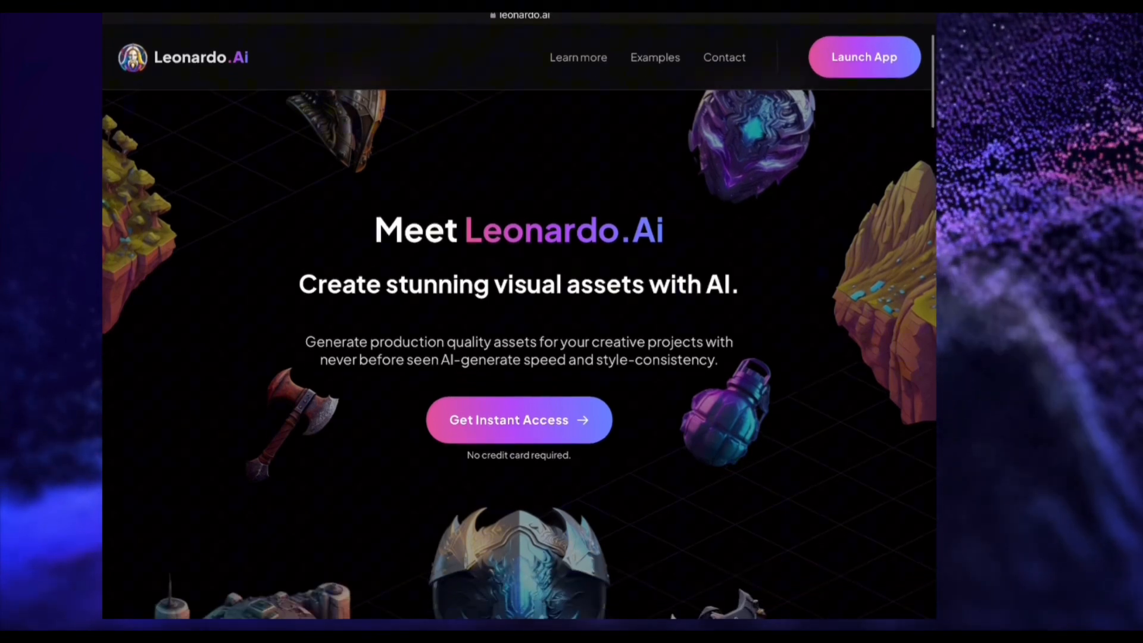
pyautogui.click(518, 420)
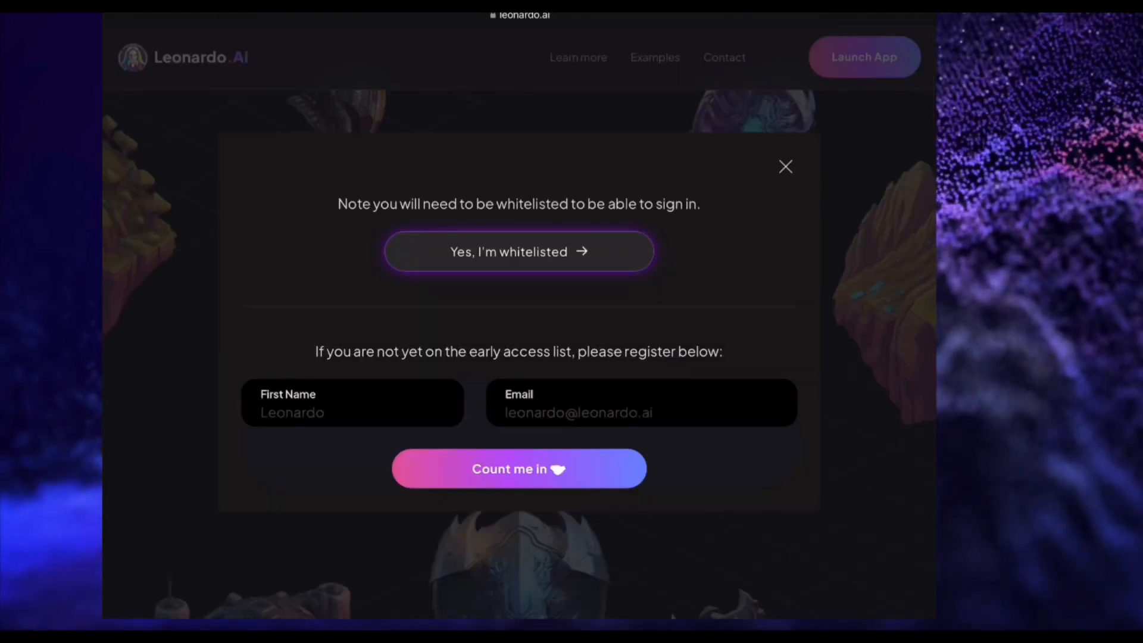
pyautogui.click(518, 251)
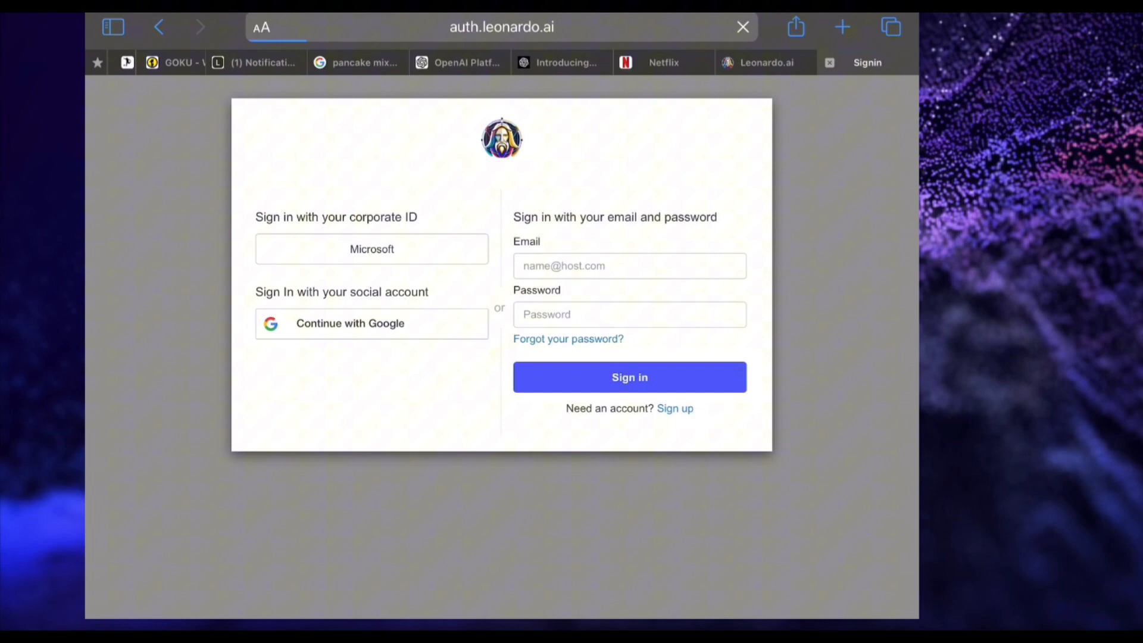
pyautogui.click(371, 324)
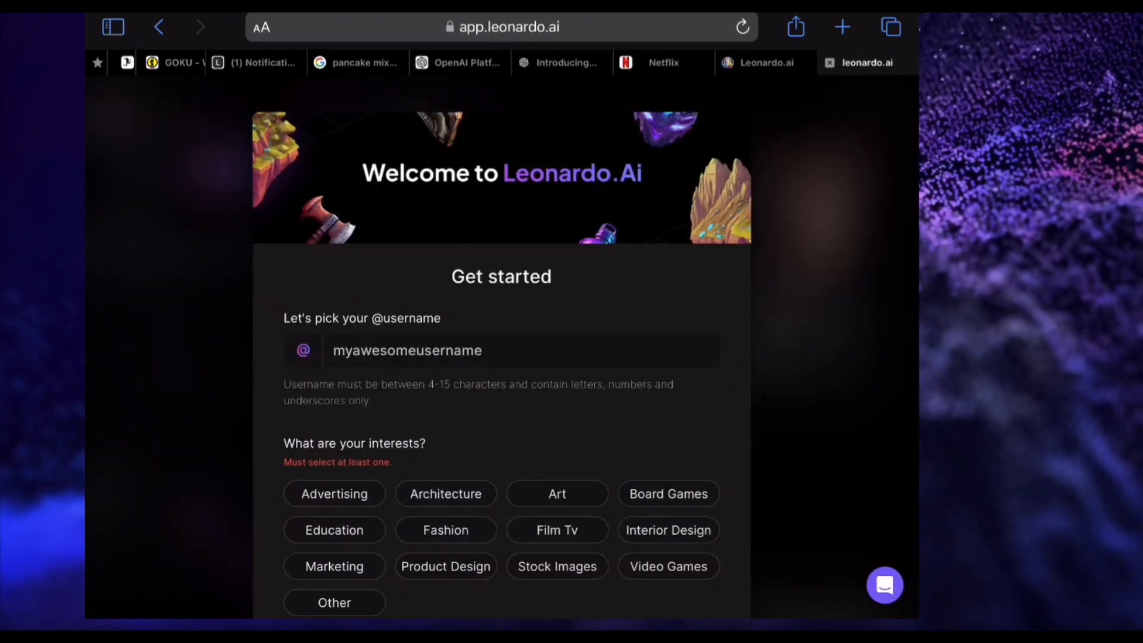
# - Enter the username 'Hosainze', choose interests and submit the get-started profile
pyautogui.scroll(-3)
pyautogui.write('Ho')
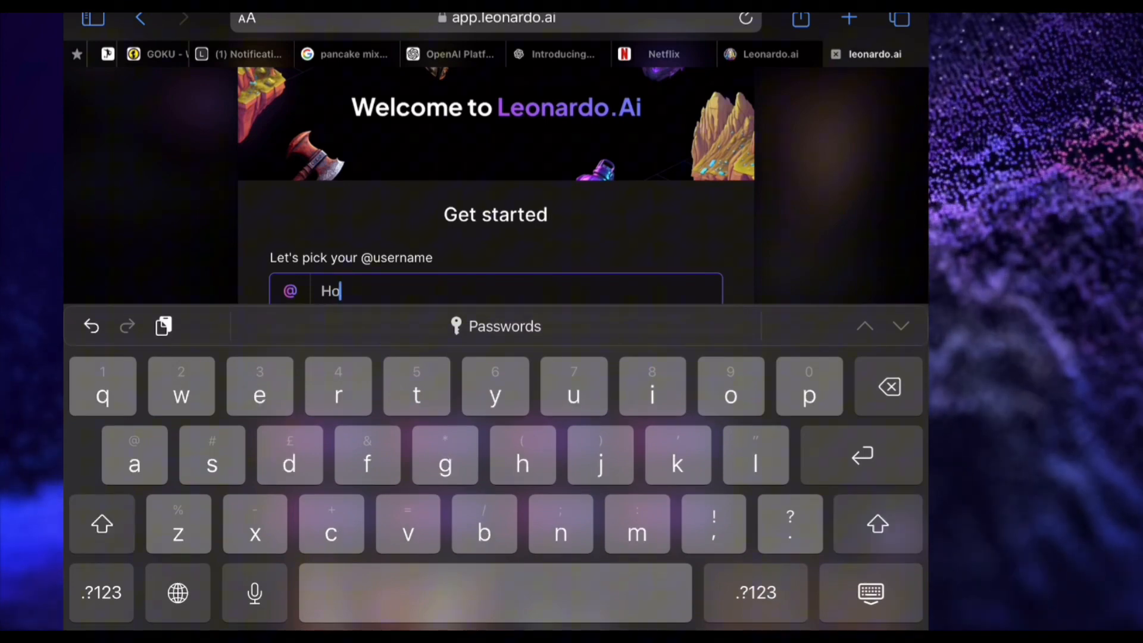
pyautogui.write('sa')
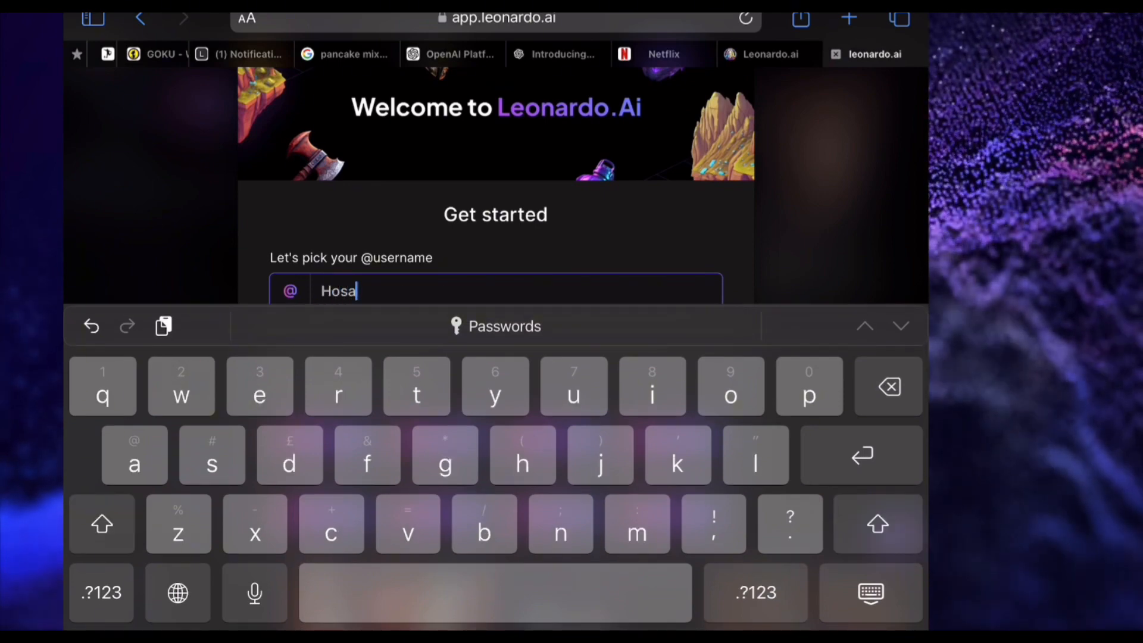
pyautogui.write('inze')
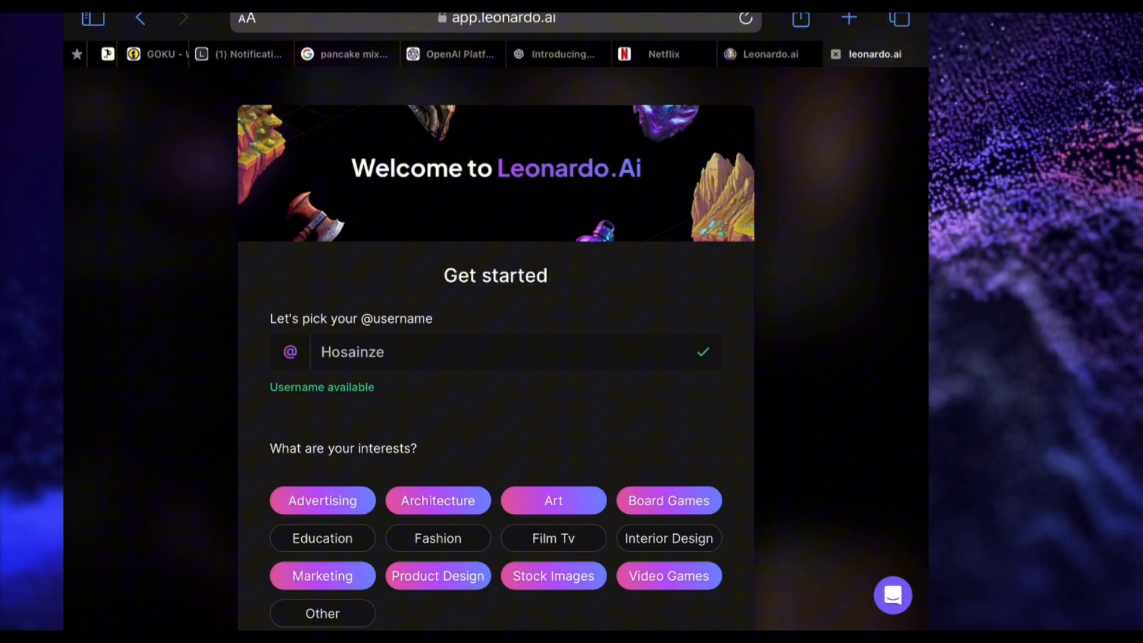
pyautogui.scroll(-3)
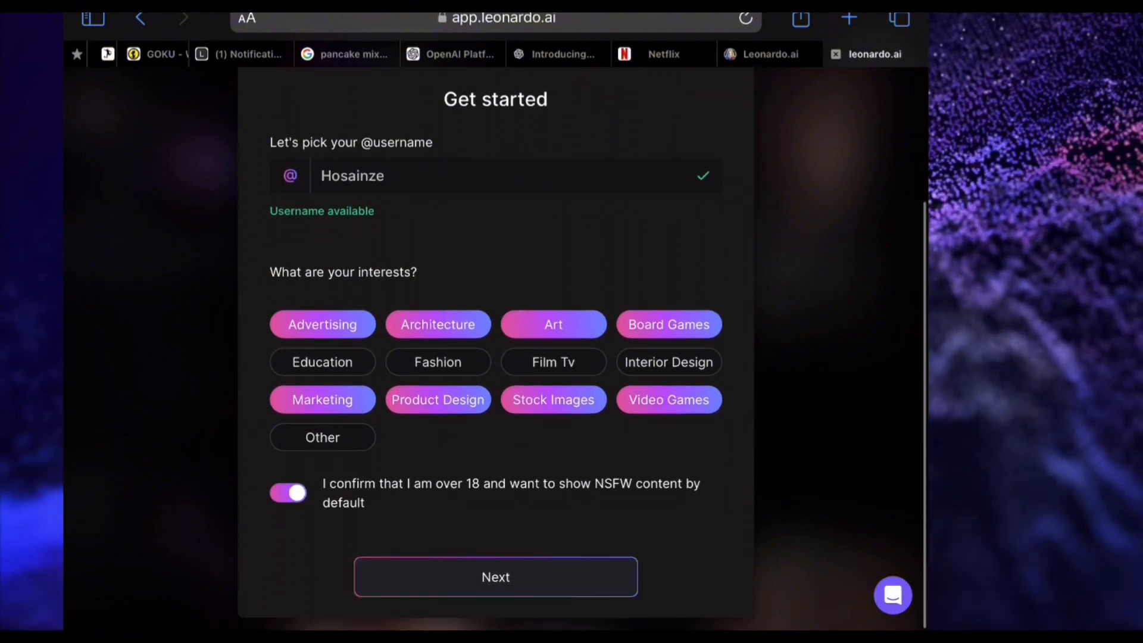
pyautogui.click(495, 577)
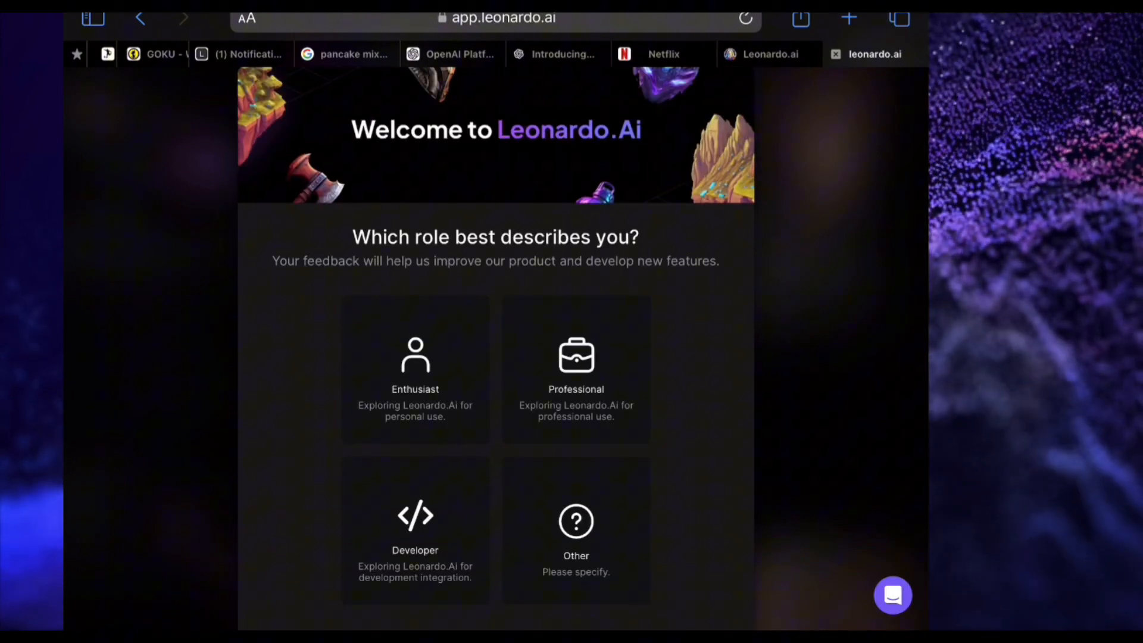
# - Pick a role and step through the Platform Overview tour to the Home dashboard
pyautogui.scroll(-3)
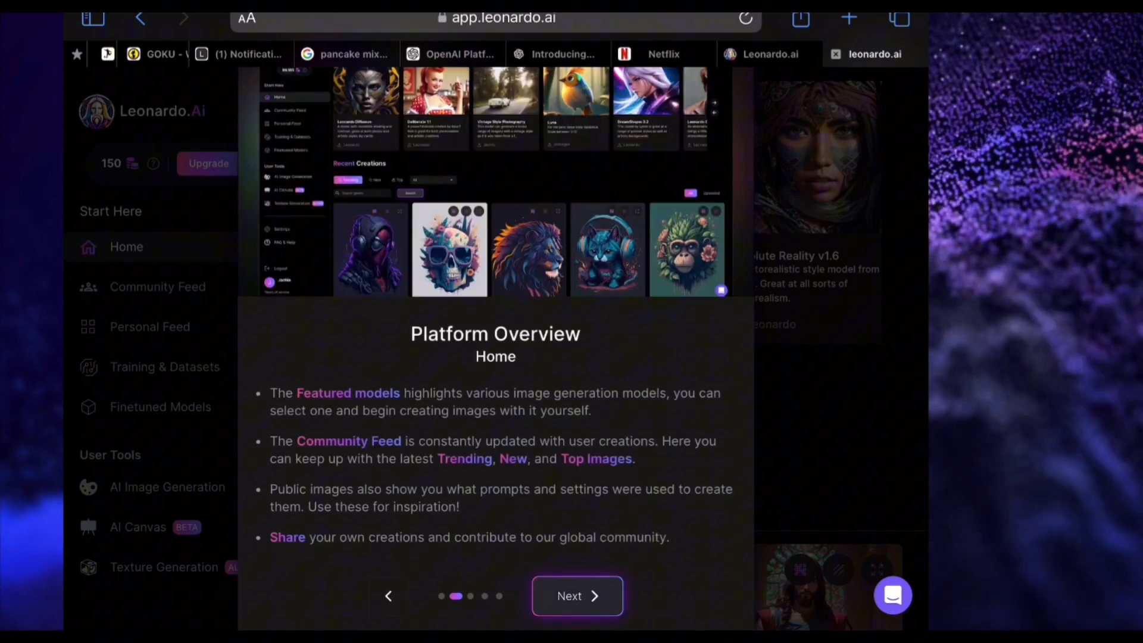
pyautogui.click(576, 596)
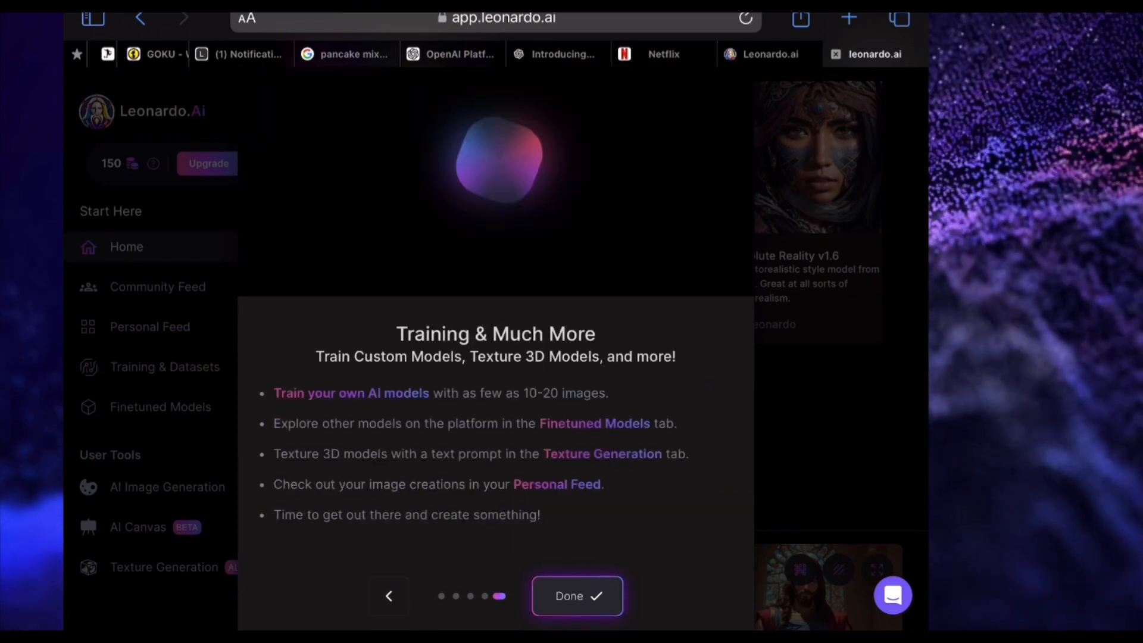
pyautogui.click(576, 596)
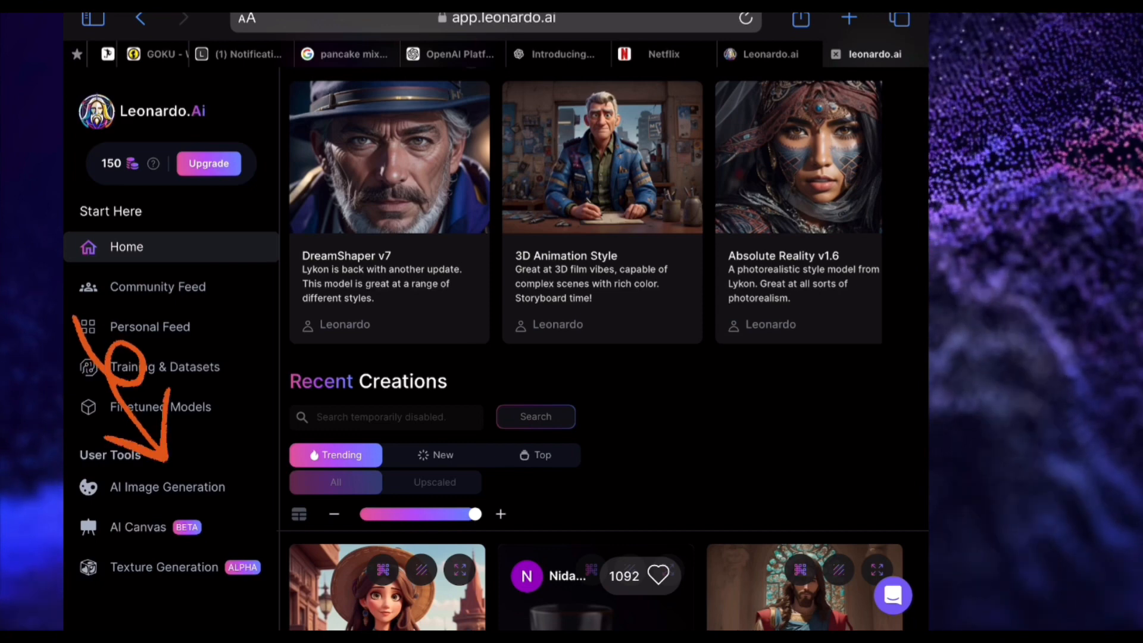
# - Generate images from the prompt 'A Bangladeshi teacher looking front dark background'
pyautogui.scroll(-3)
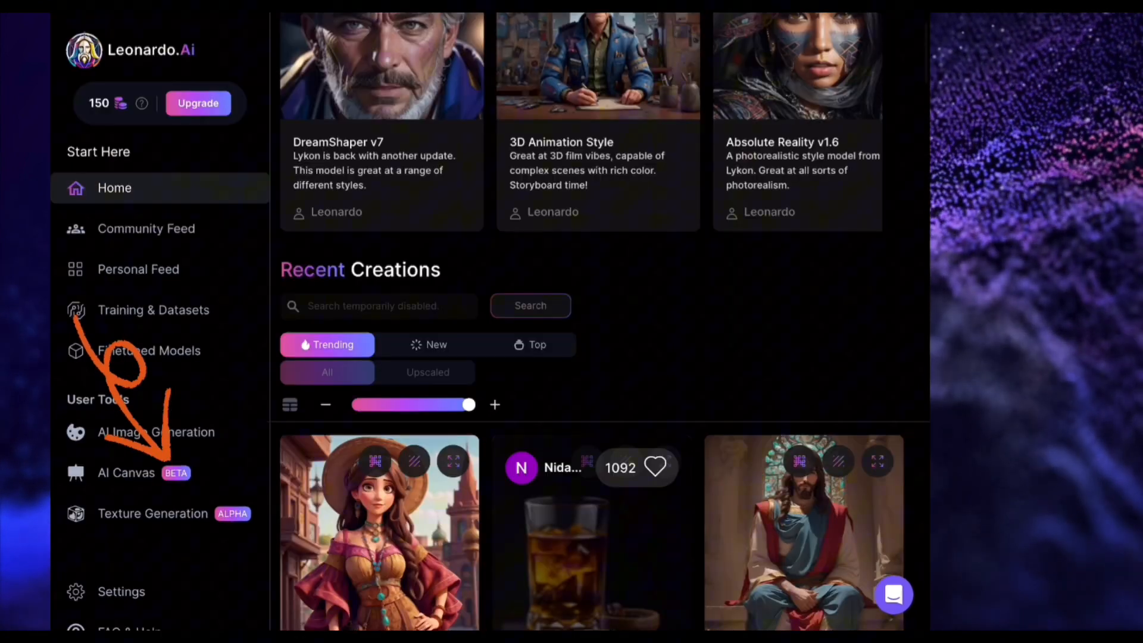
pyautogui.click(154, 431)
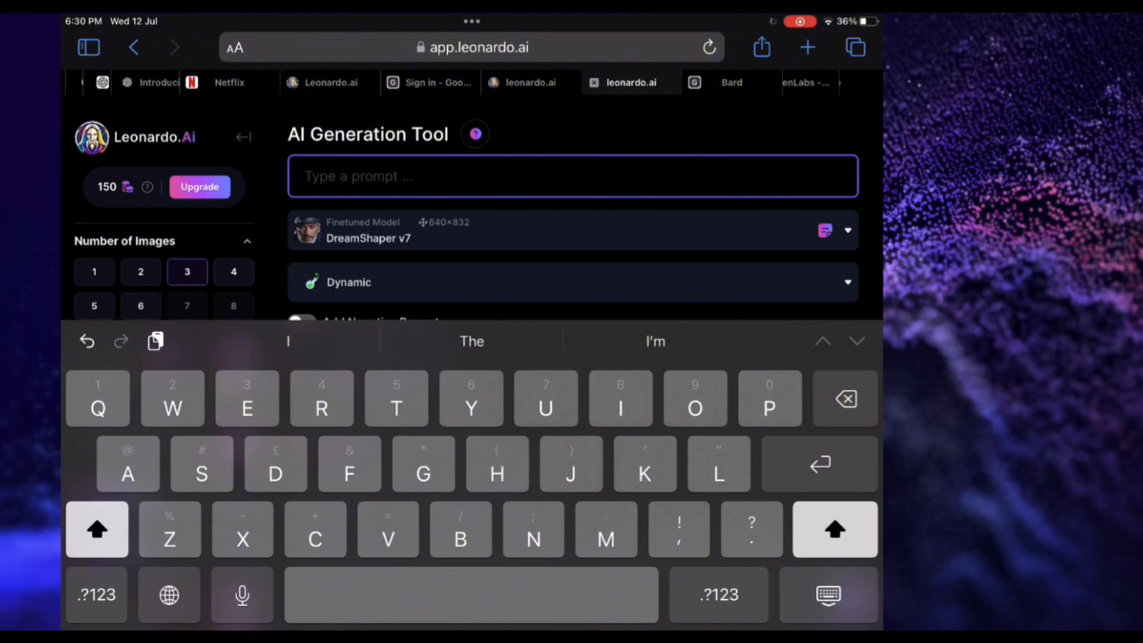
pyautogui.write('A Bangladeshi')
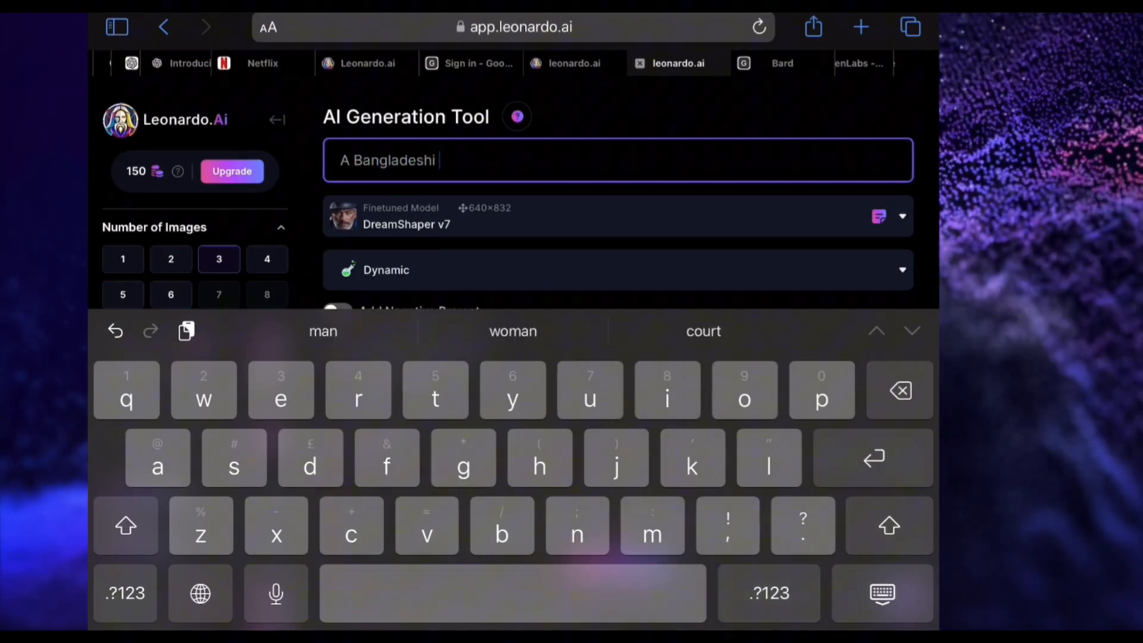
pyautogui.write('teacher lo')
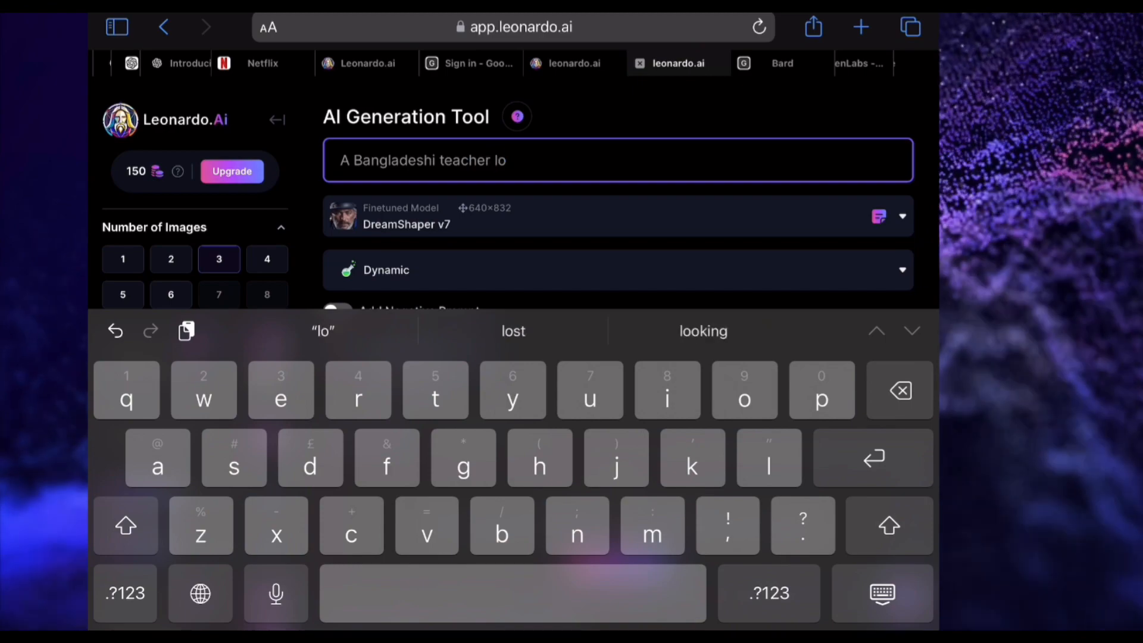
pyautogui.write('oking fr')
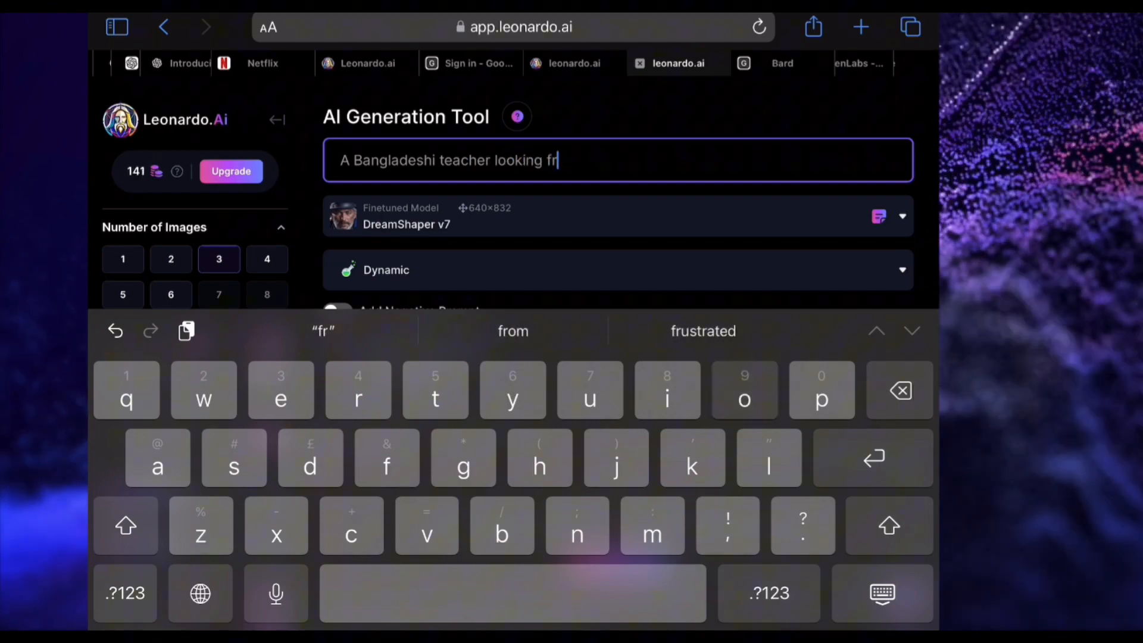
pyautogui.write('ont drak')
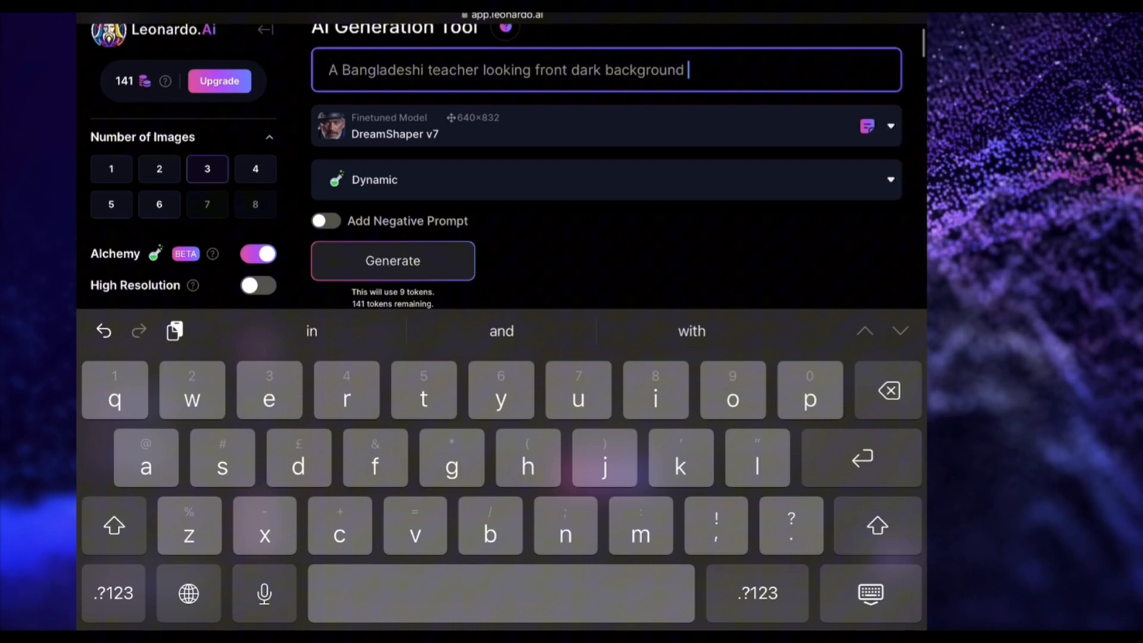
pyautogui.click(392, 260)
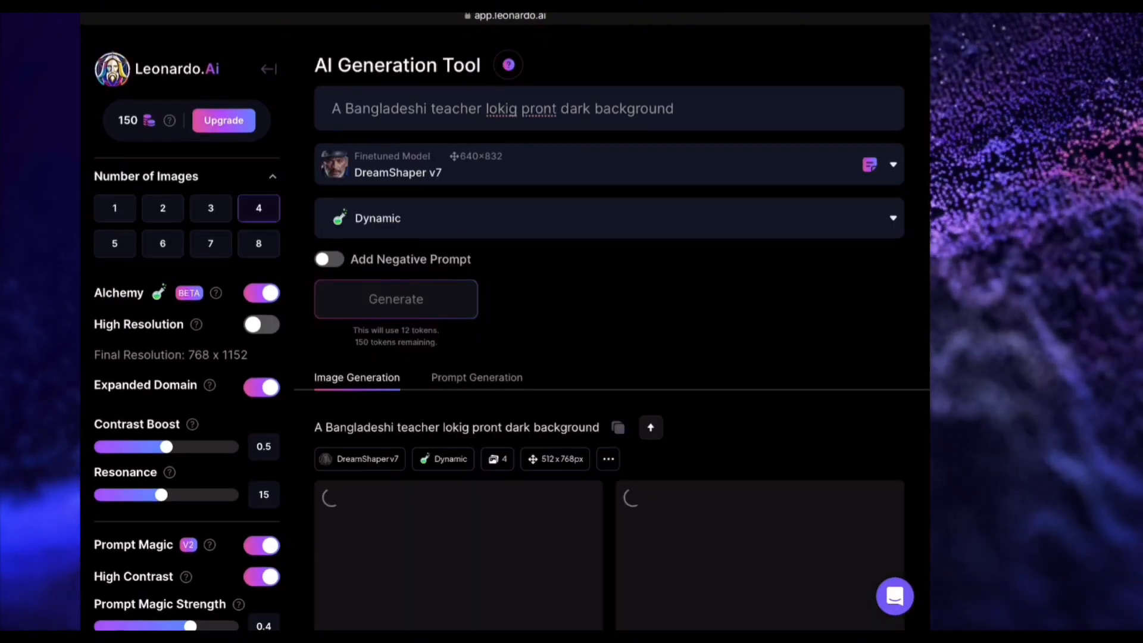
# - Review the four generated teacher portraits and download the one wearing a cap and glasses
pyautogui.click(396, 299)
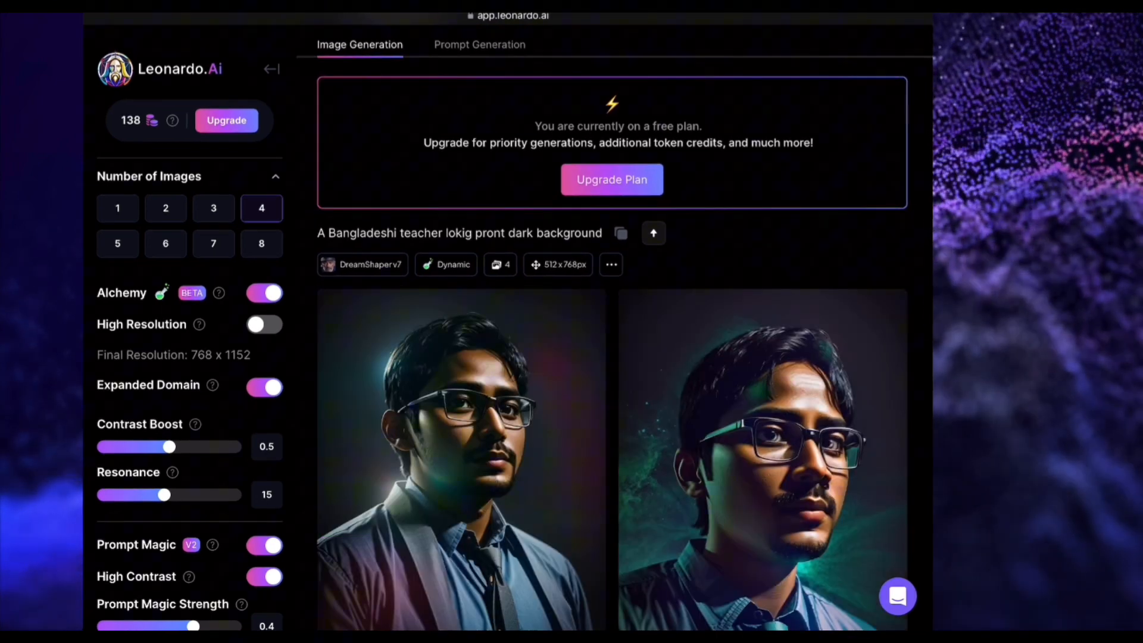
pyautogui.scroll(-3)
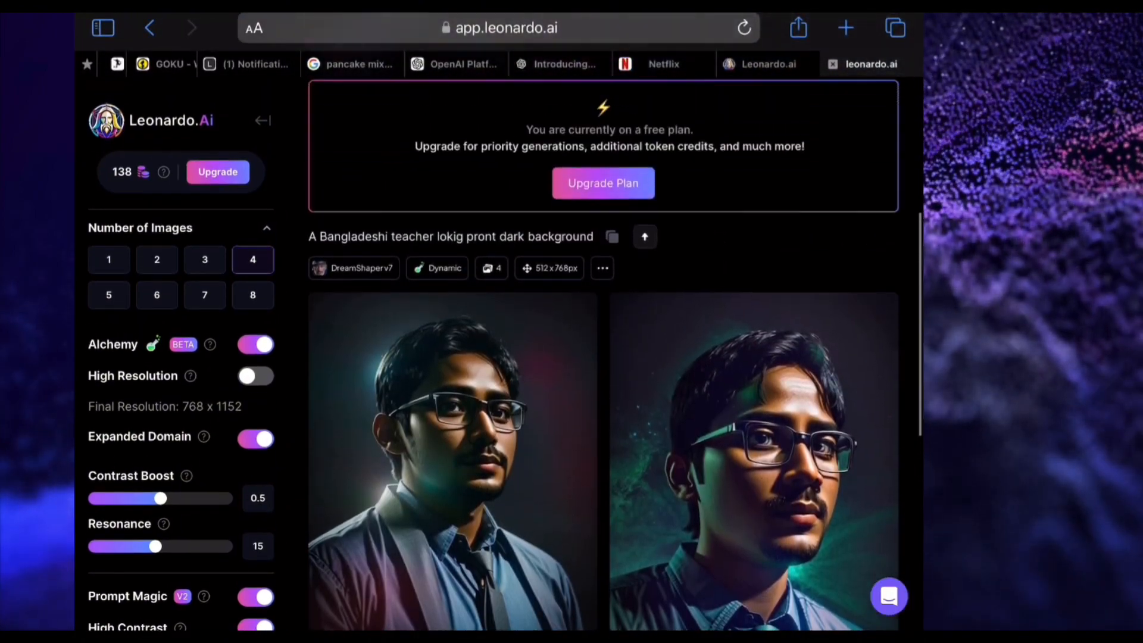
pyautogui.scroll(3)
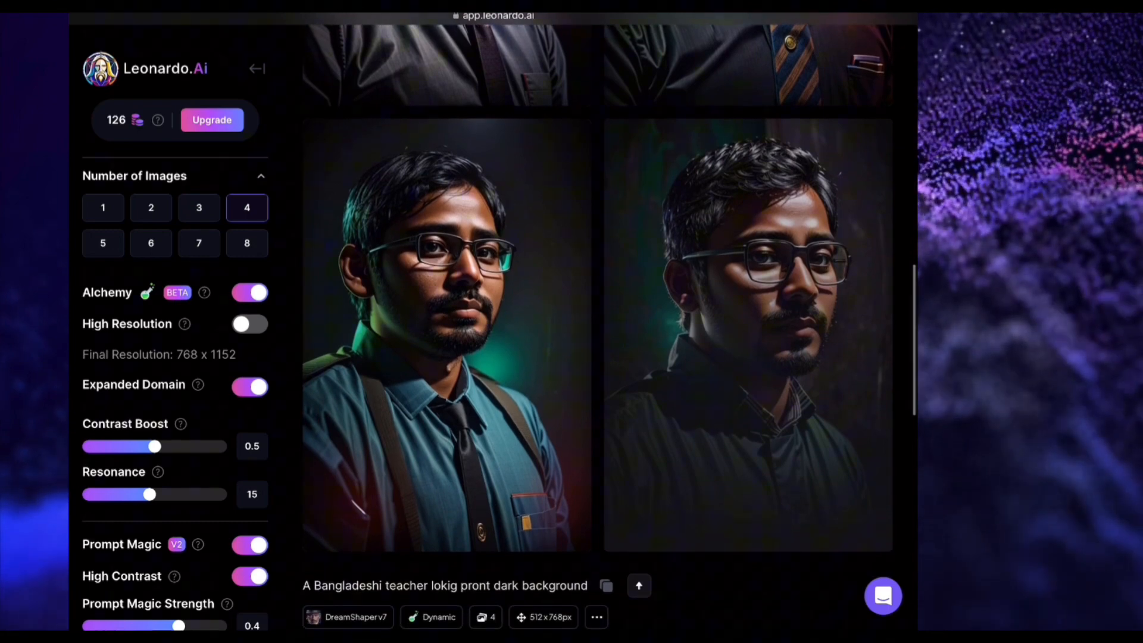
pyautogui.scroll(-3)
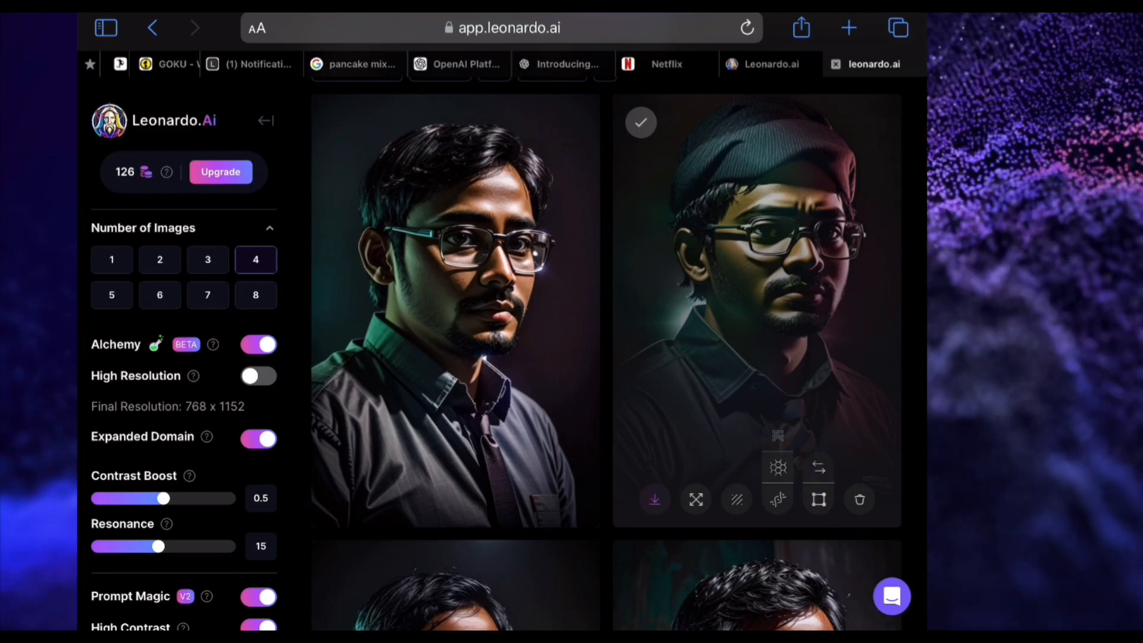
pyautogui.click(654, 499)
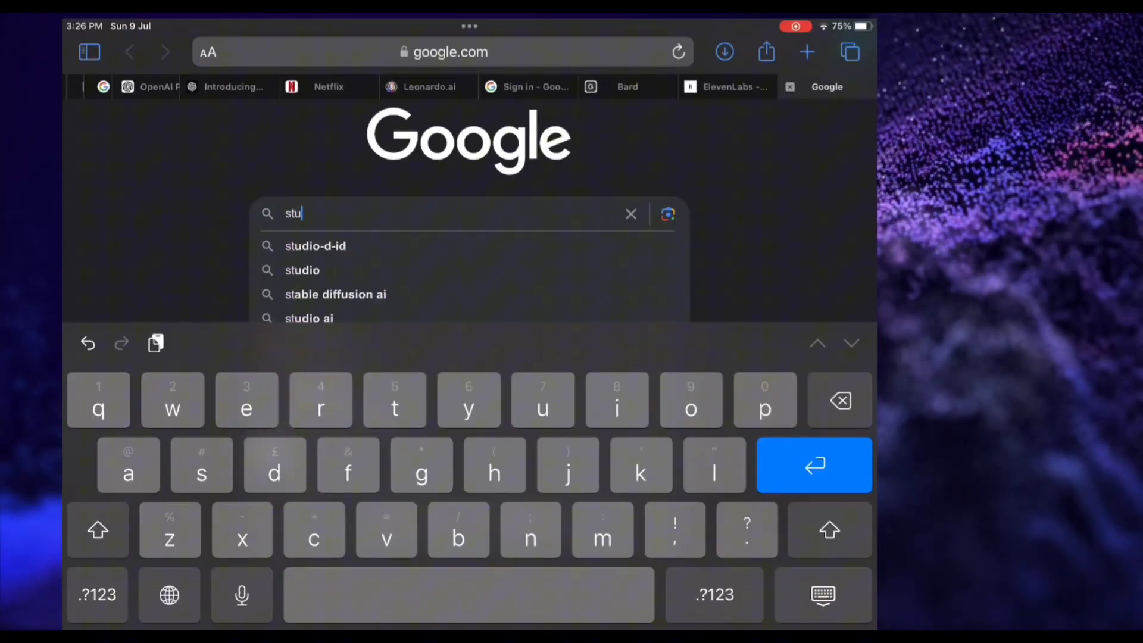
# - Search Google for 'studio d id' and land on the D-ID Studio home page with its Video Library
pyautogui.write('dio d')
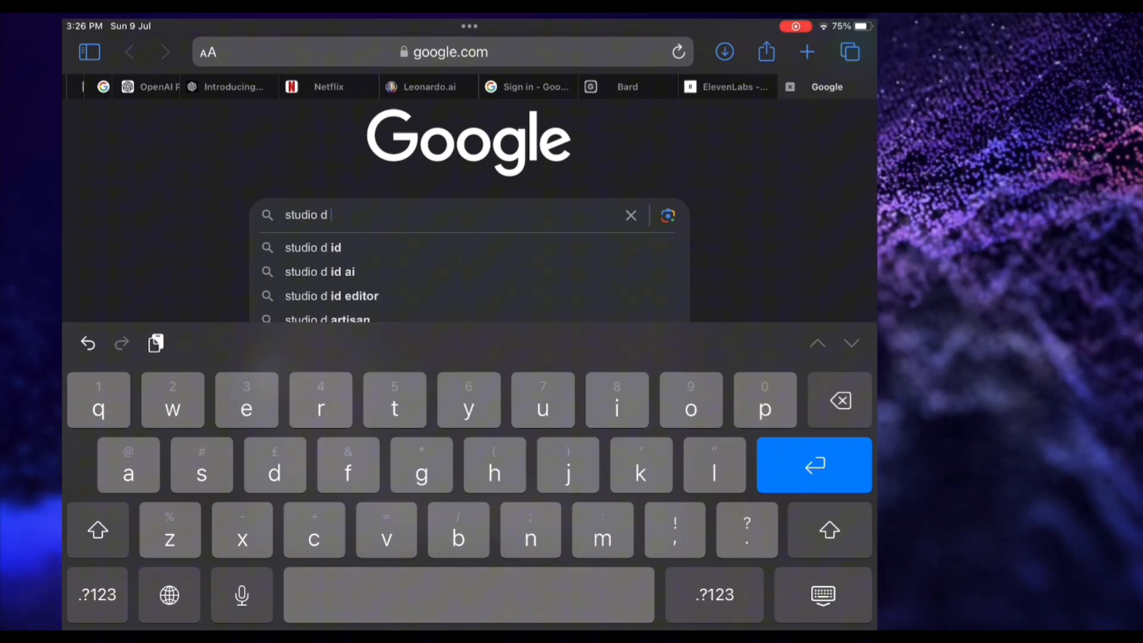
pyautogui.click(313, 247)
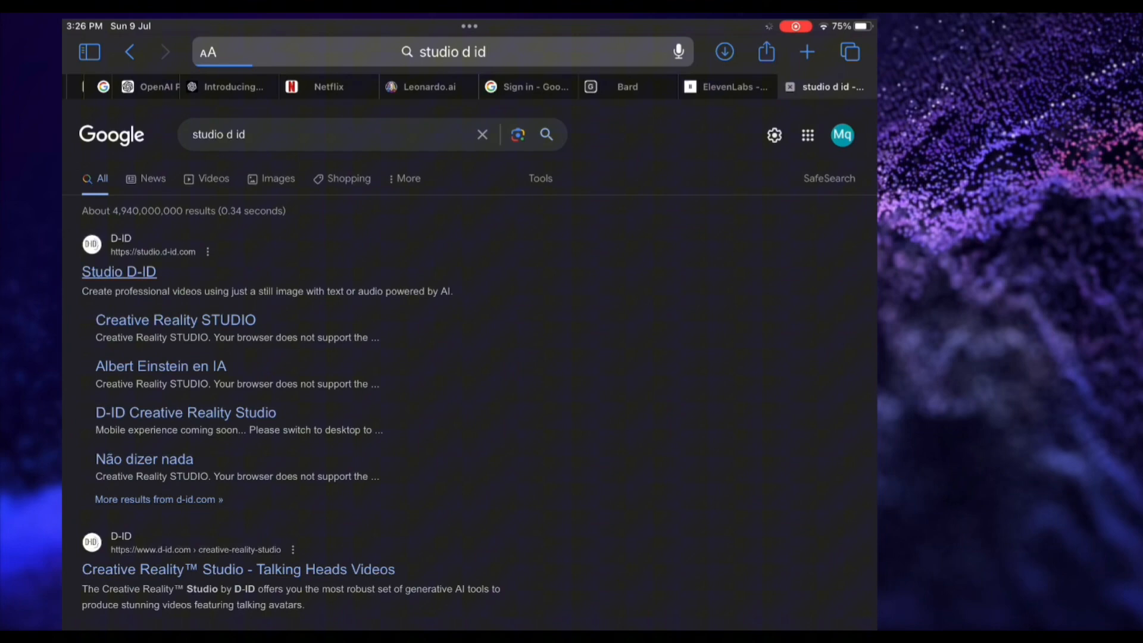
pyautogui.click(119, 272)
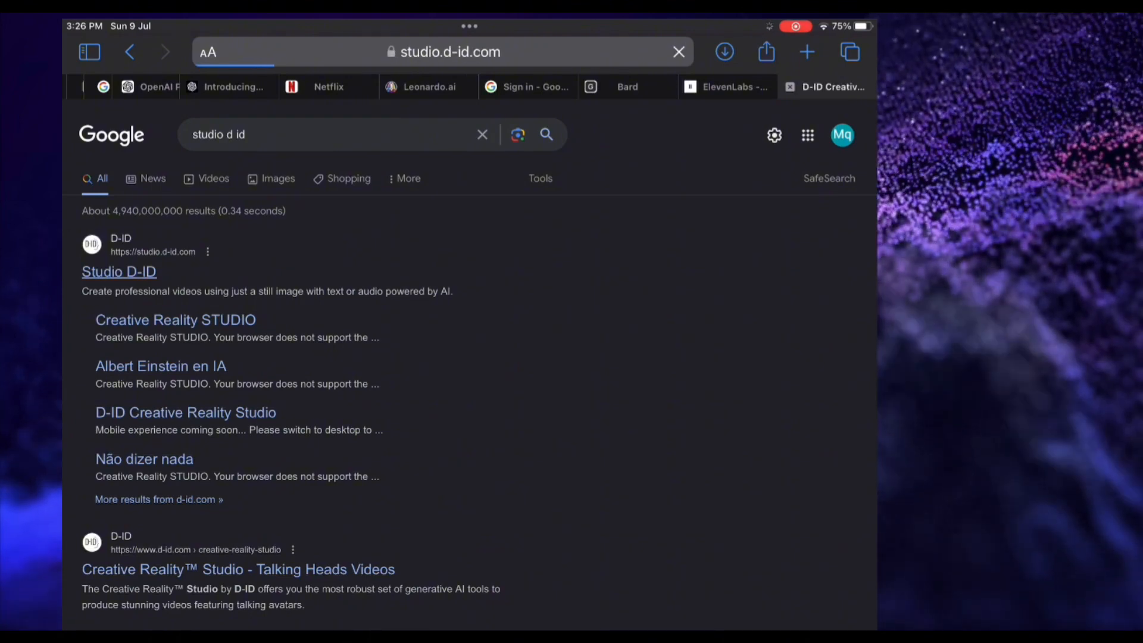
pyautogui.click(119, 271)
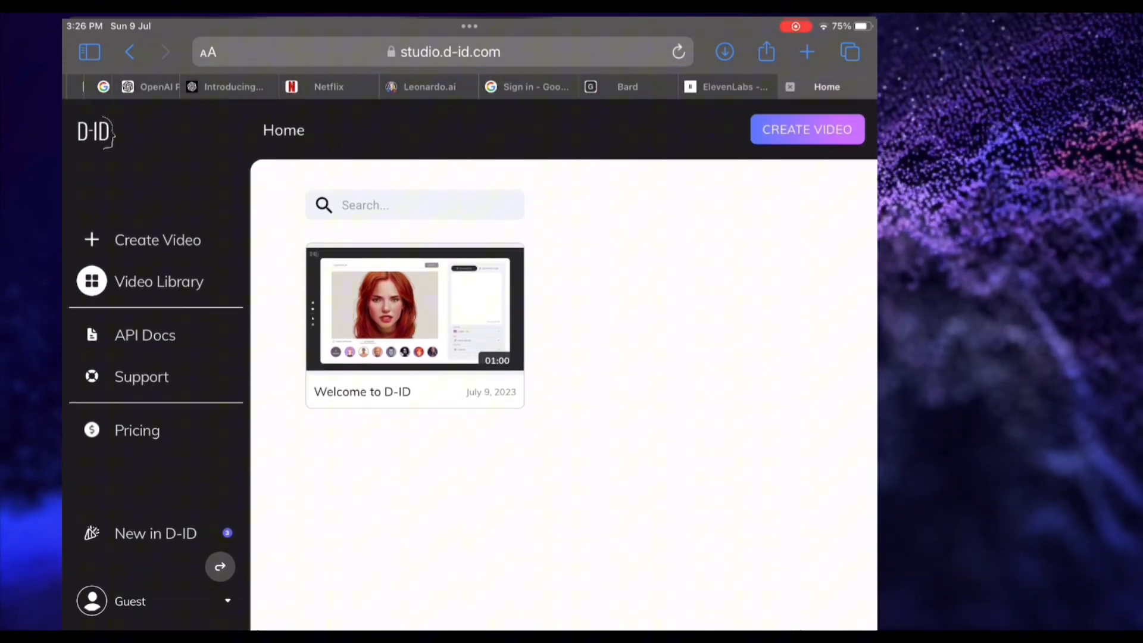
# - Create a new video using the cap-wearing teacher portrait from Photos as presenter and paste the intestine script
pyautogui.click(806, 129)
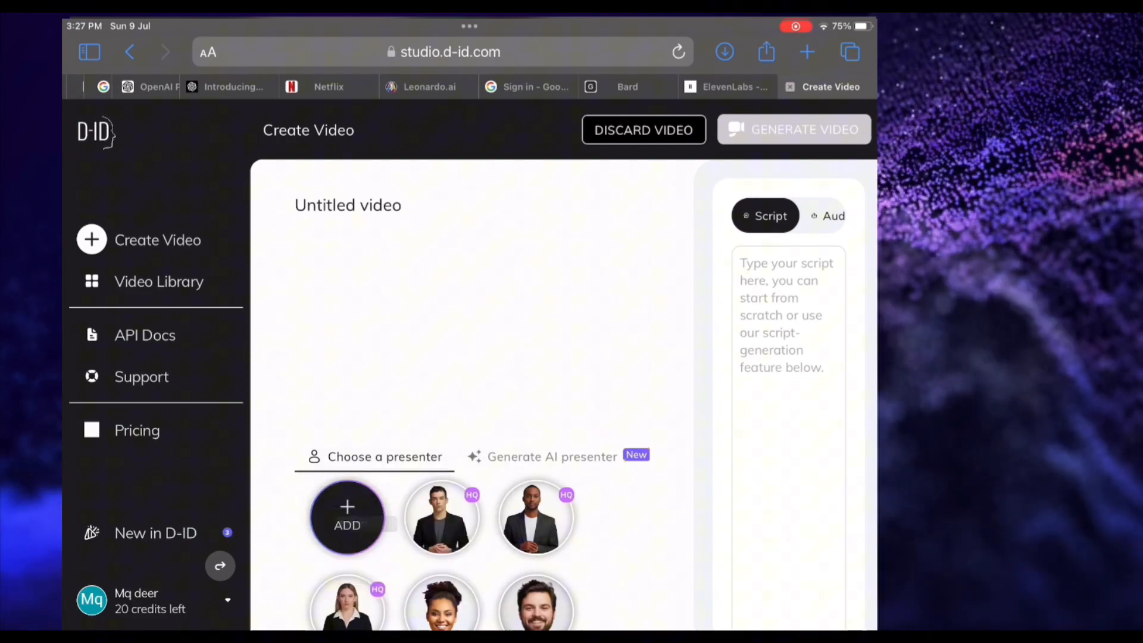
pyautogui.click(347, 515)
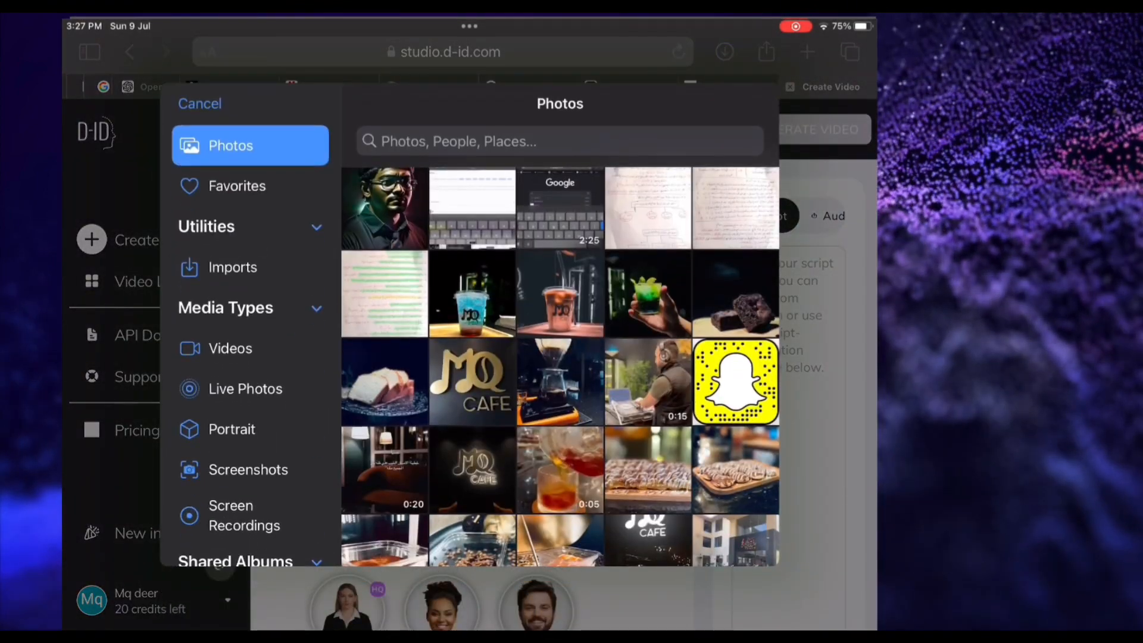
pyautogui.click(384, 208)
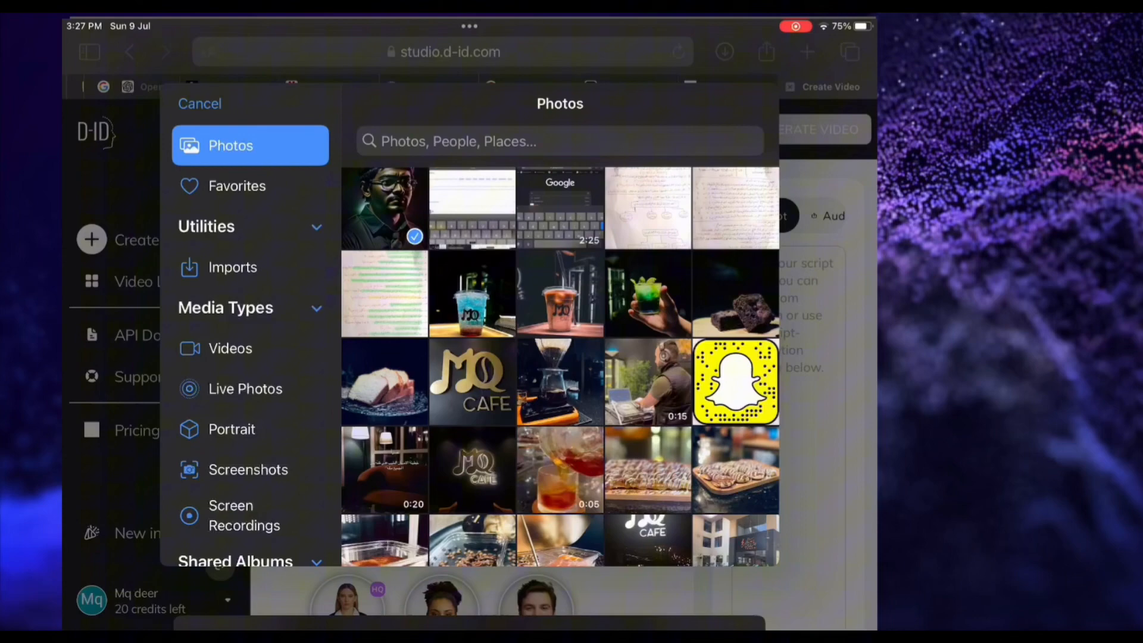
pyautogui.click(200, 103)
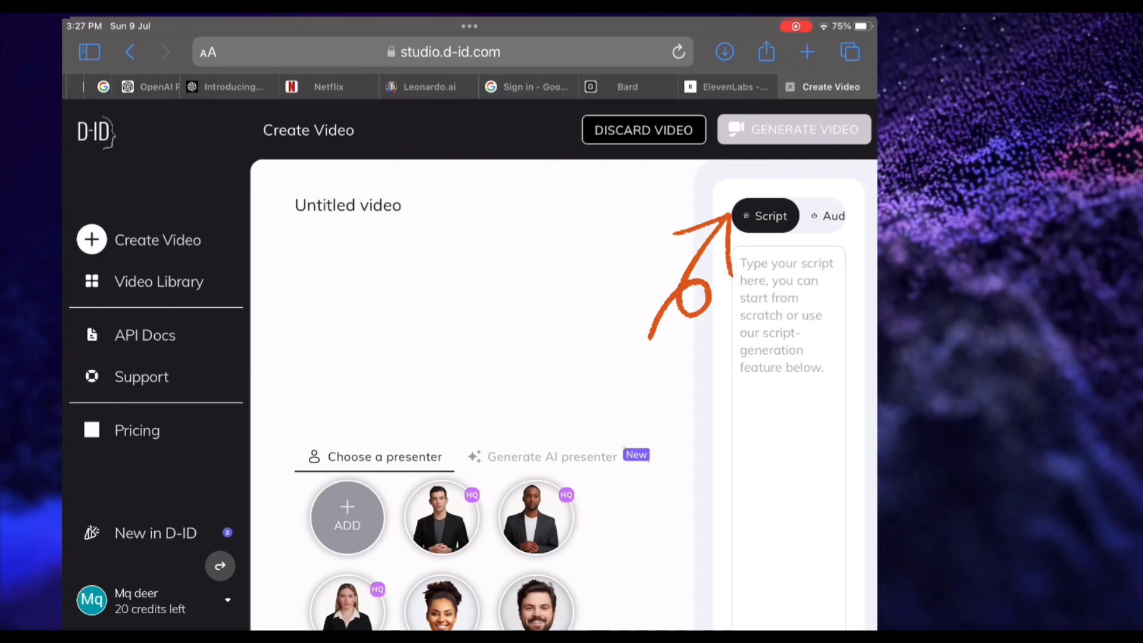
pyautogui.click(827, 216)
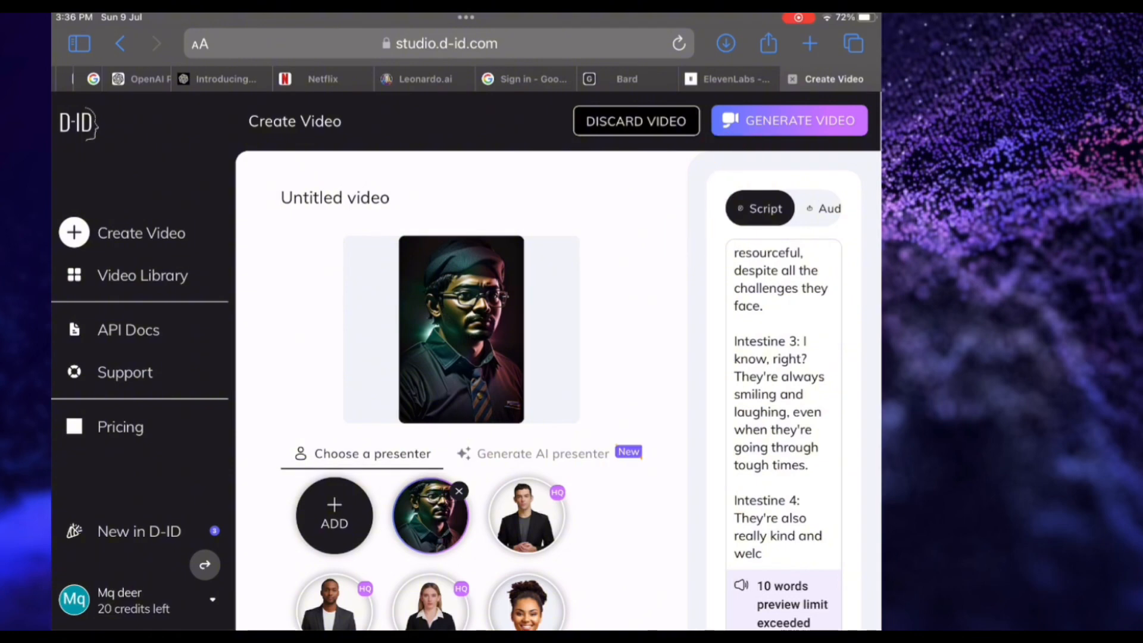
# - Generate the 20-second teacher video for 2 credits so it lands in the Video Library
pyautogui.click(789, 121)
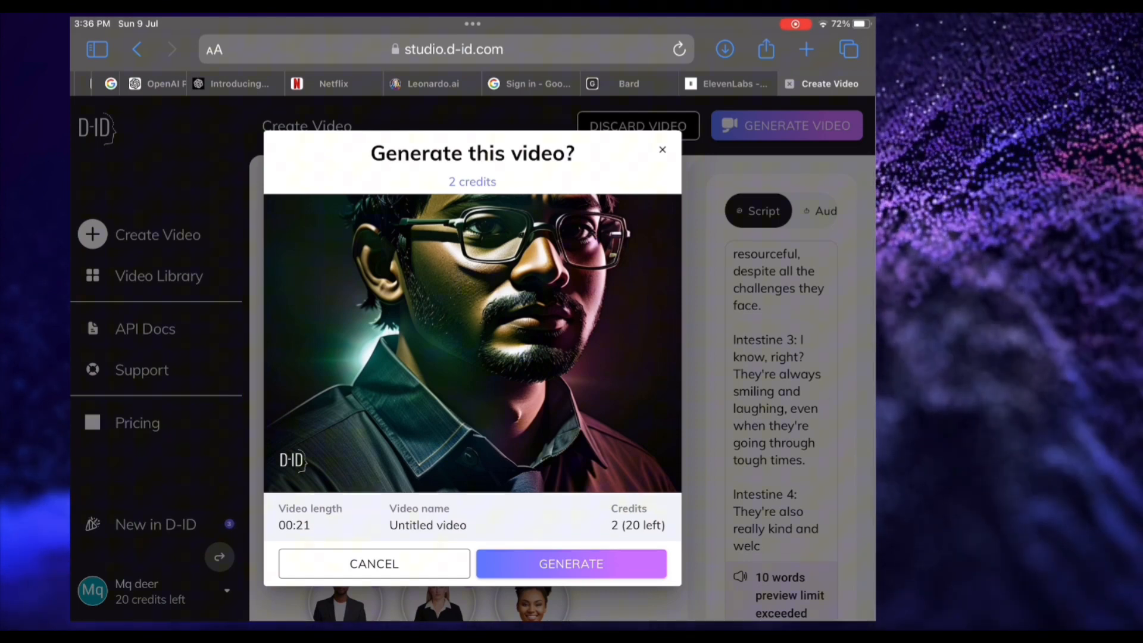
pyautogui.click(571, 564)
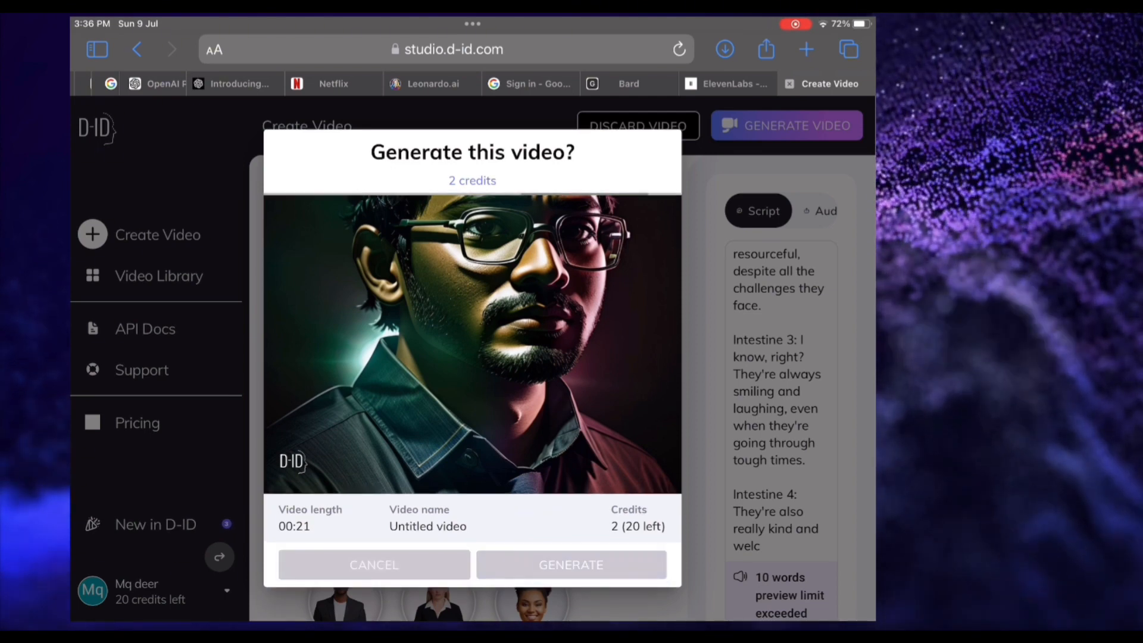
pyautogui.click(374, 565)
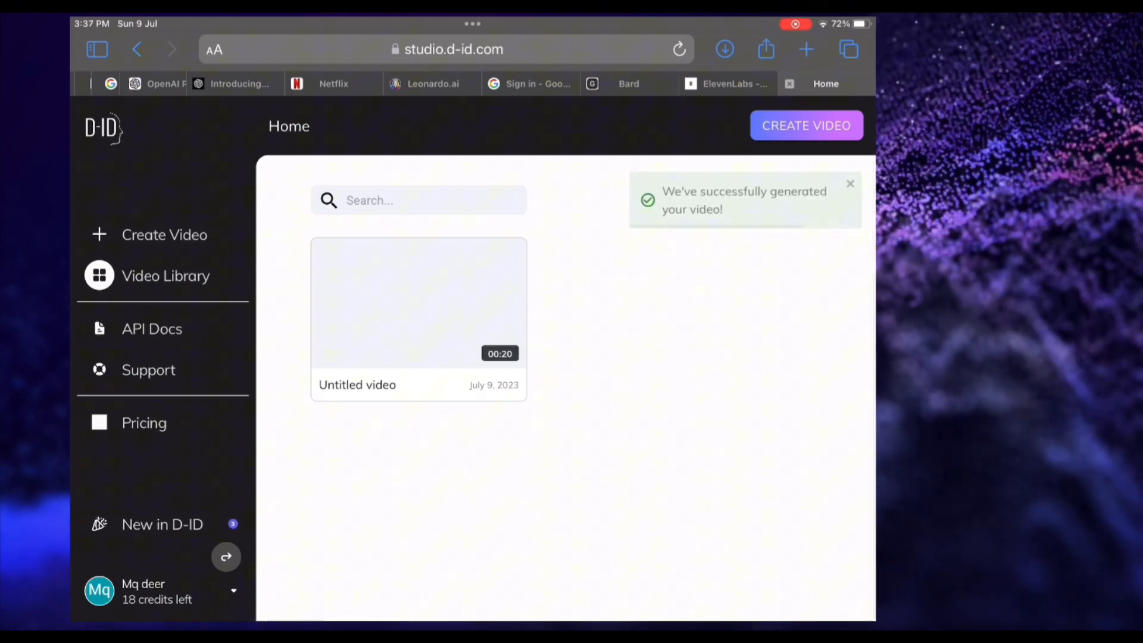
# - Play the finished Untitled teacher video through and download it
pyautogui.click(419, 302)
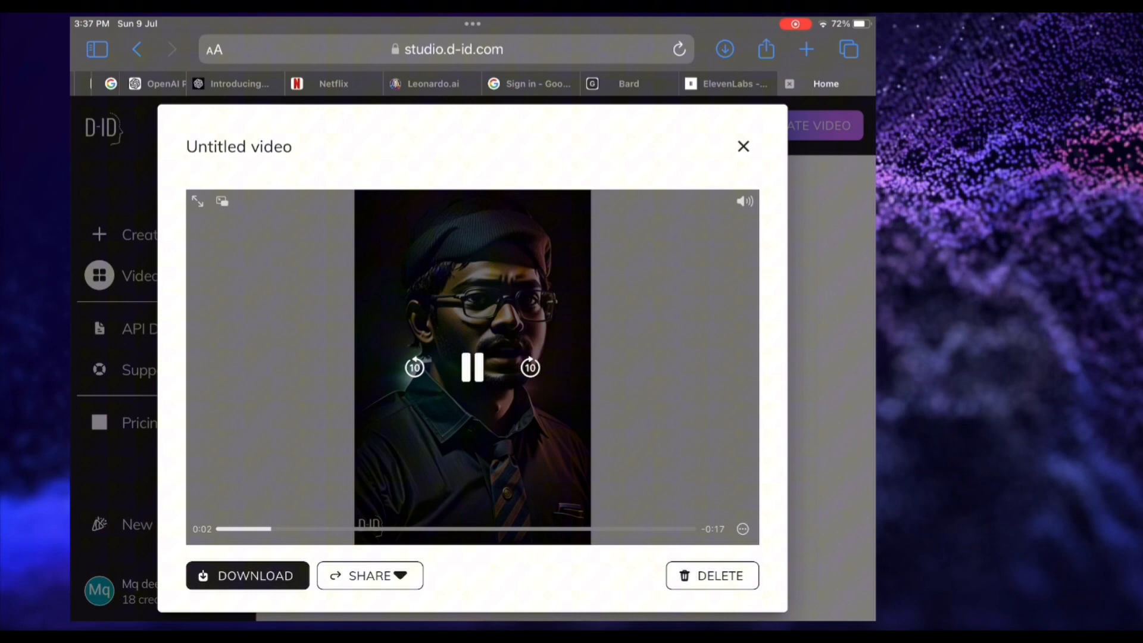
pyautogui.click(471, 367)
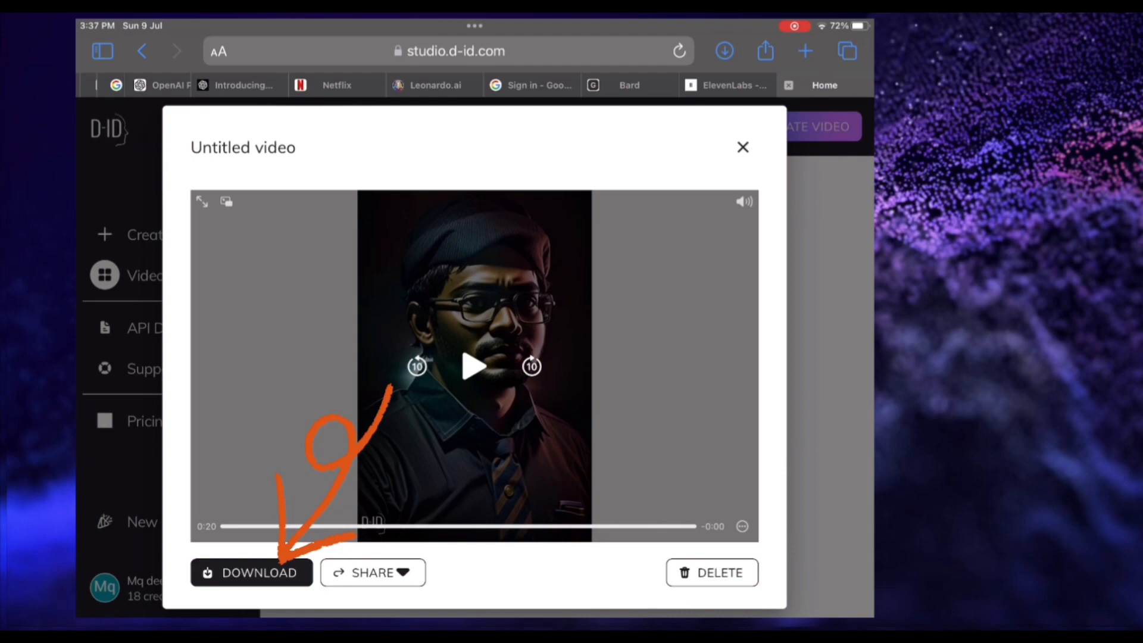
pyautogui.click(742, 147)
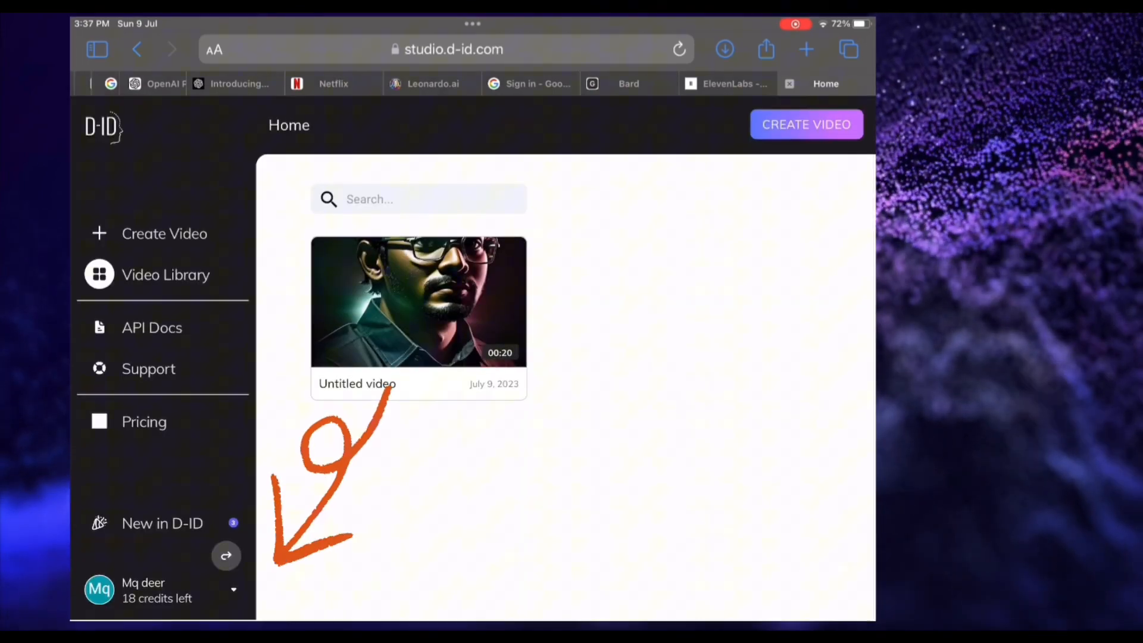